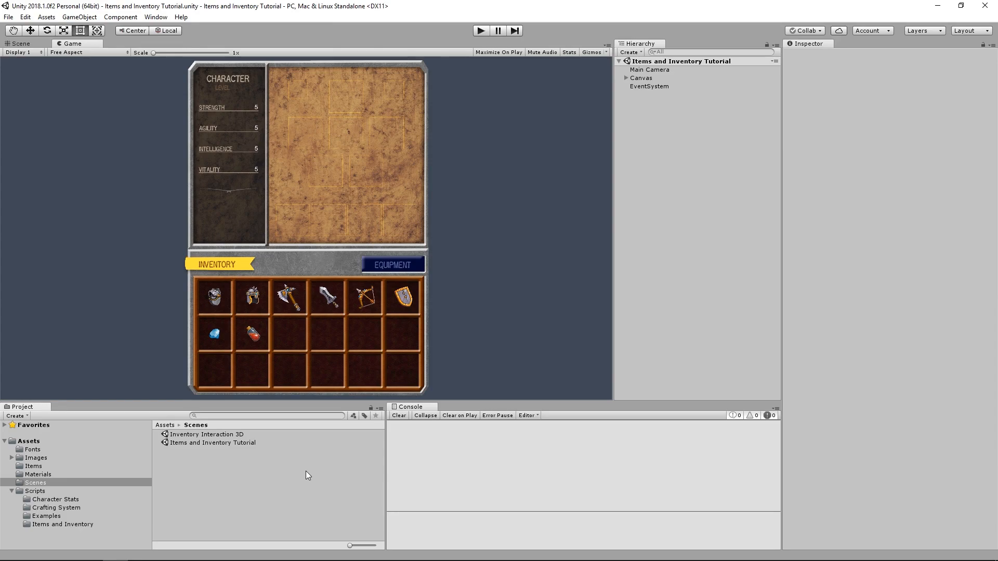
# Step: Create a new C# script named CraftingRecipe and open it in Visual Studio
pyautogui.click(56, 507)
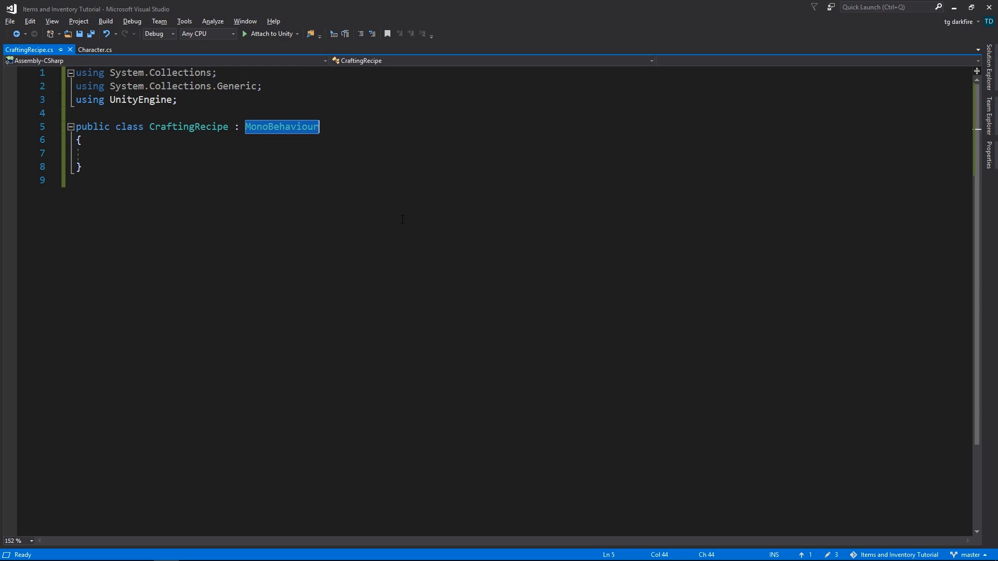
# Step: Make CraftingRecipe a ScriptableObject with public List<Item> Materials and Results fields
pyautogui.write('ScriptableObject')
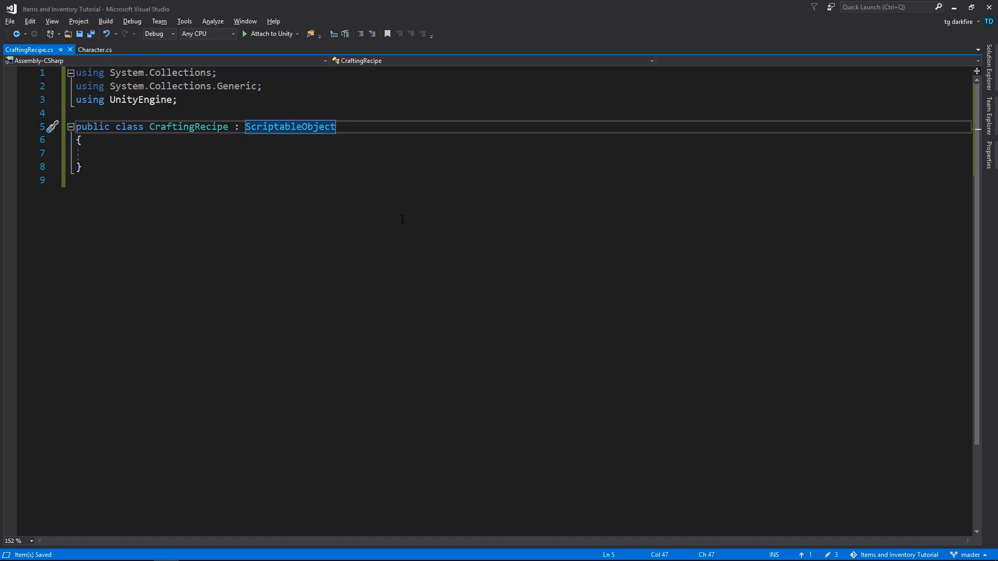
pyautogui.write('public')
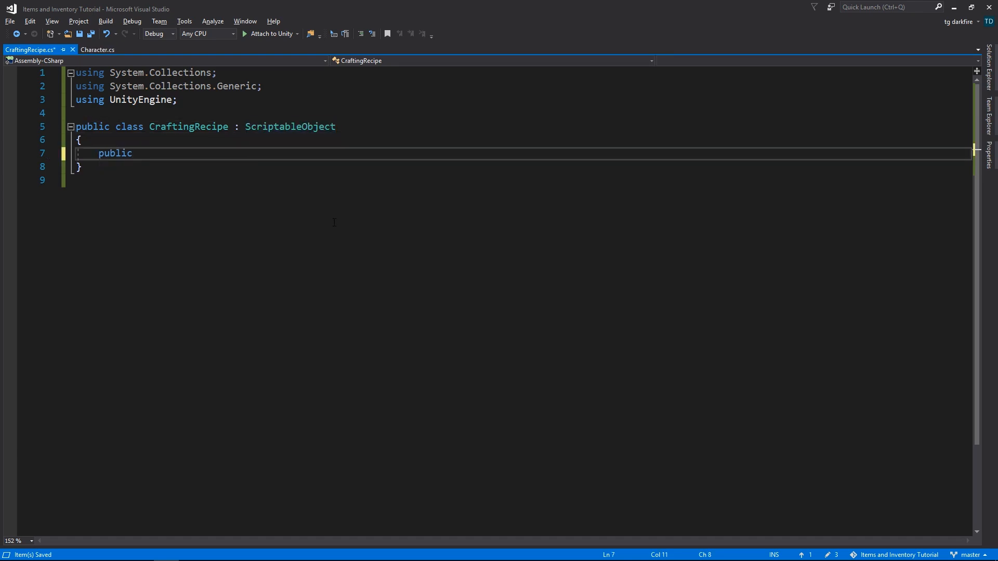
pyautogui.write('List<Ite>')
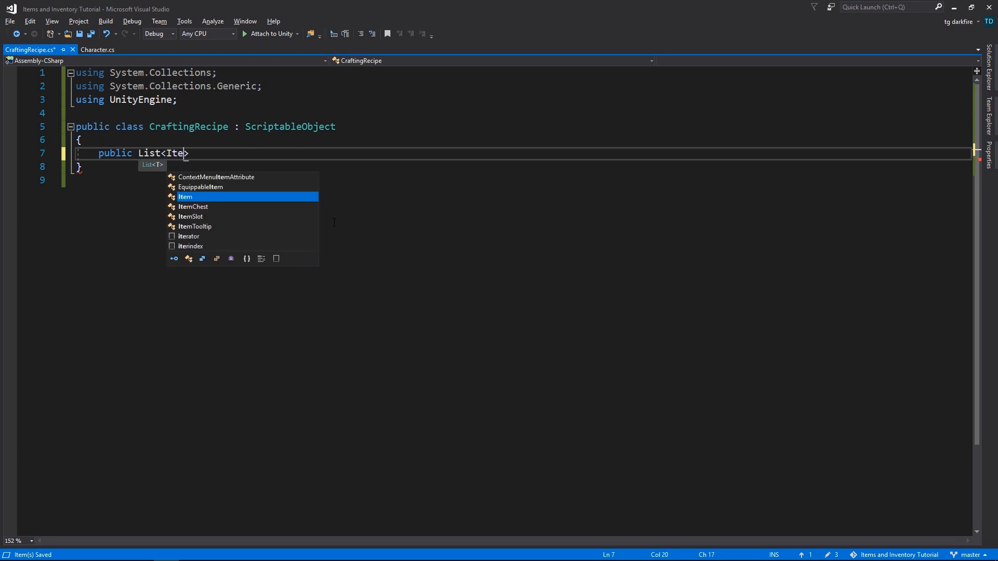
pyautogui.write('m> Materials;')
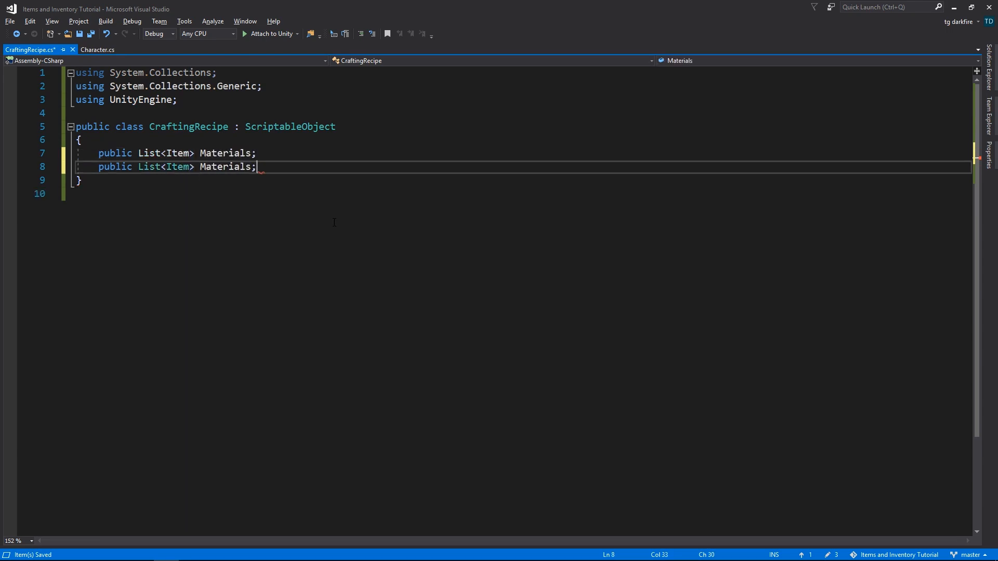
pyautogui.write('Results')
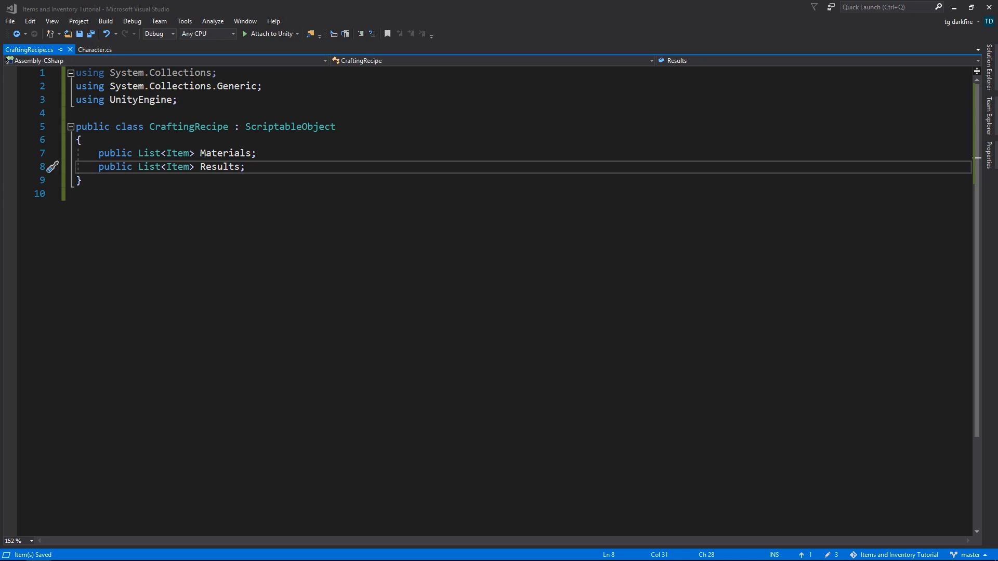
pyautogui.write('p')
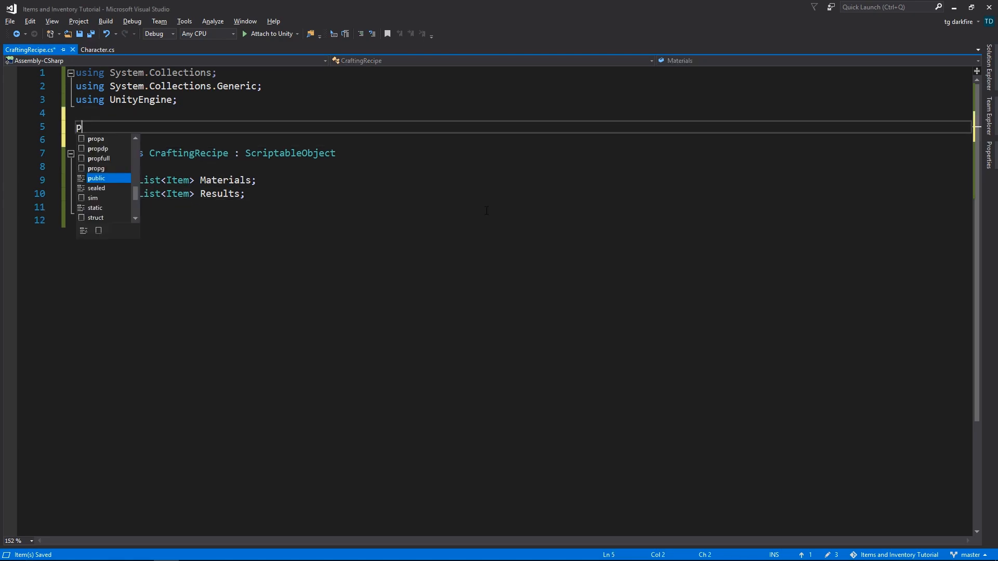
# Step: Add a [Serializable] ItemAmount struct with Item and Amount, [CreateAssetMenu], and using System
pyautogui.write('ublic struct ItemAmount')
pyautogui.write('public int')
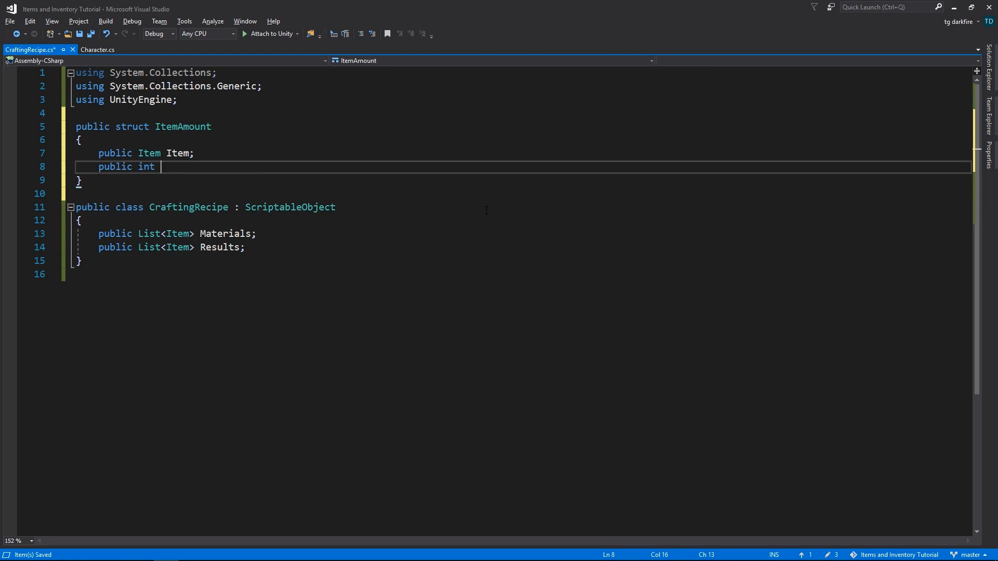
pyautogui.write('Amount;')
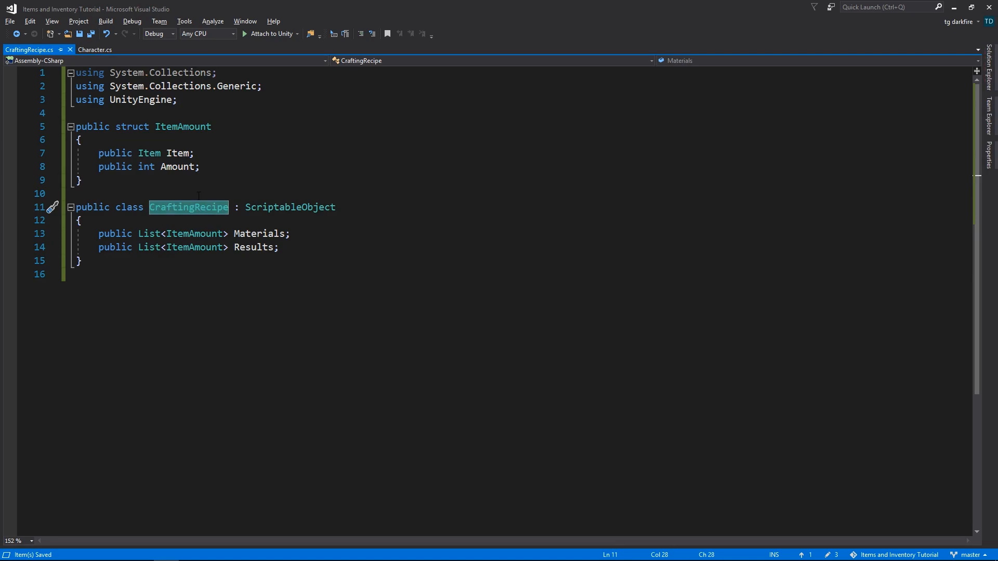
pyautogui.write('[s')
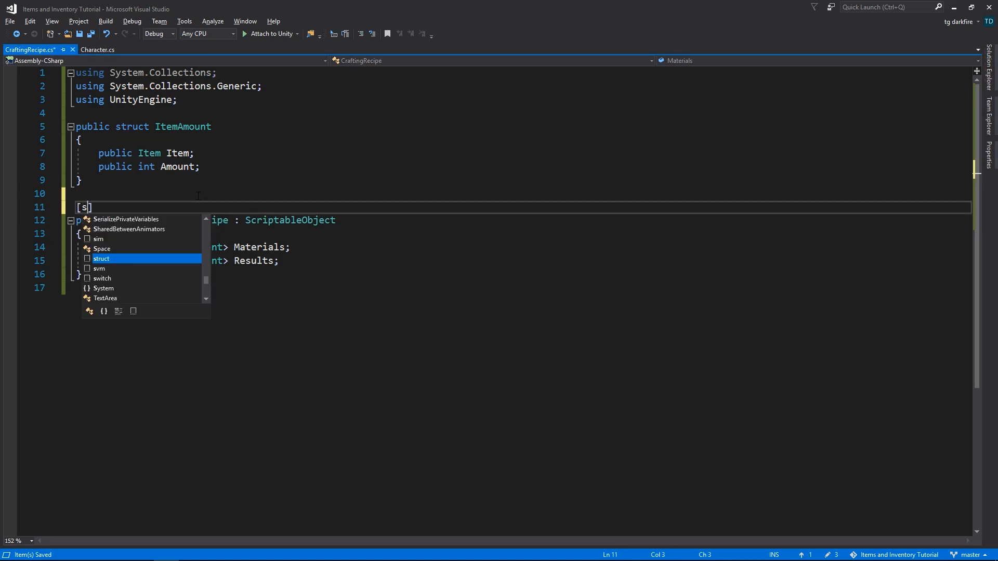
pyautogui.write('CreateAssetMenu')
pyautogui.write('[')
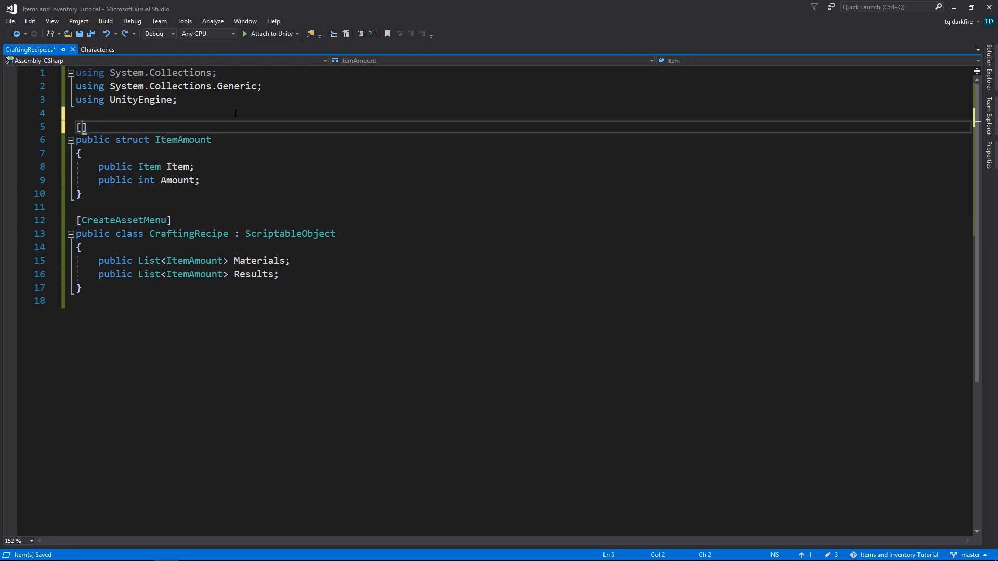
pyautogui.write('Serializable')
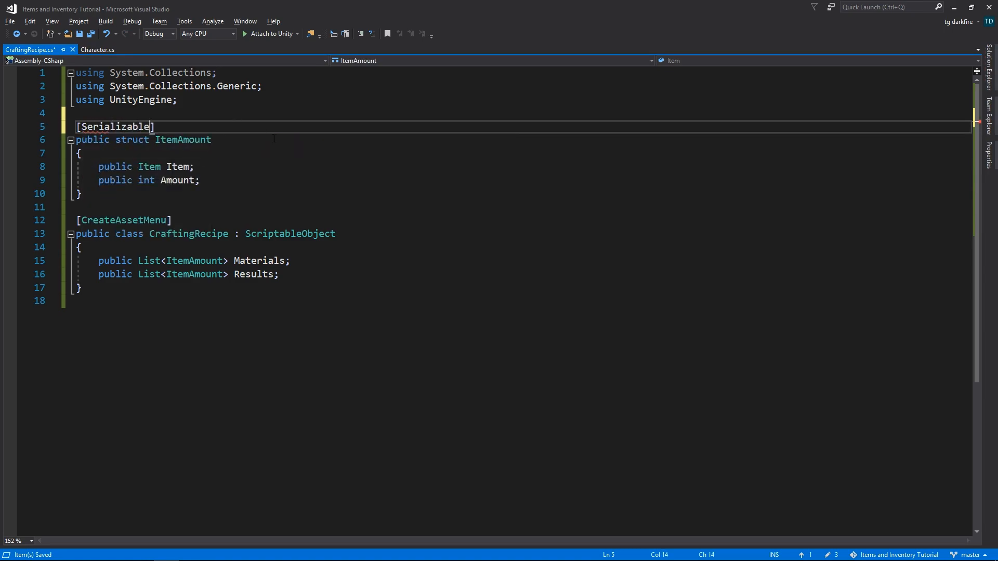
pyautogui.write('using System;')
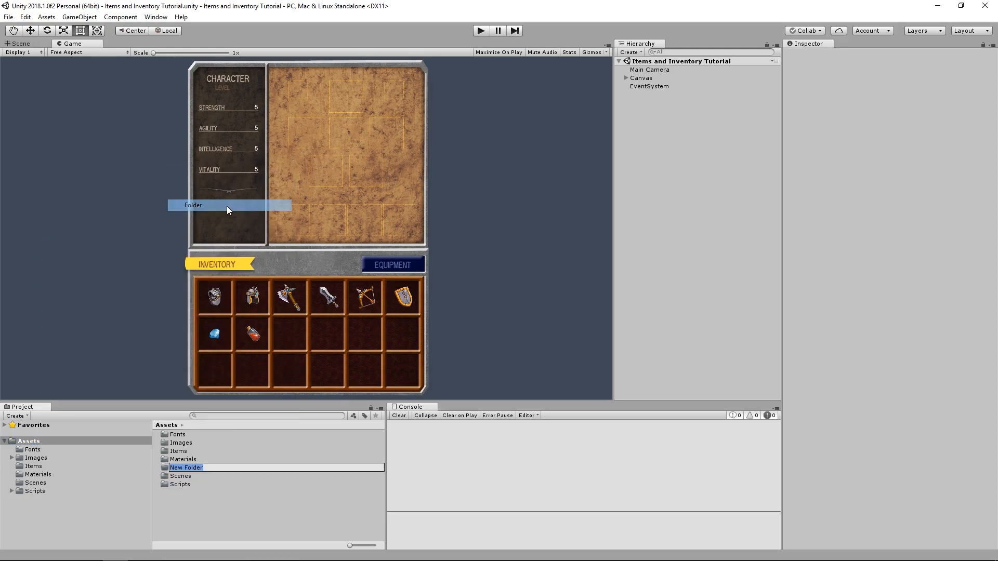
# Step: Create a Crafting Recipes folder holding a new recipe asset with two materials
pyautogui.write('Crafting Recipes')
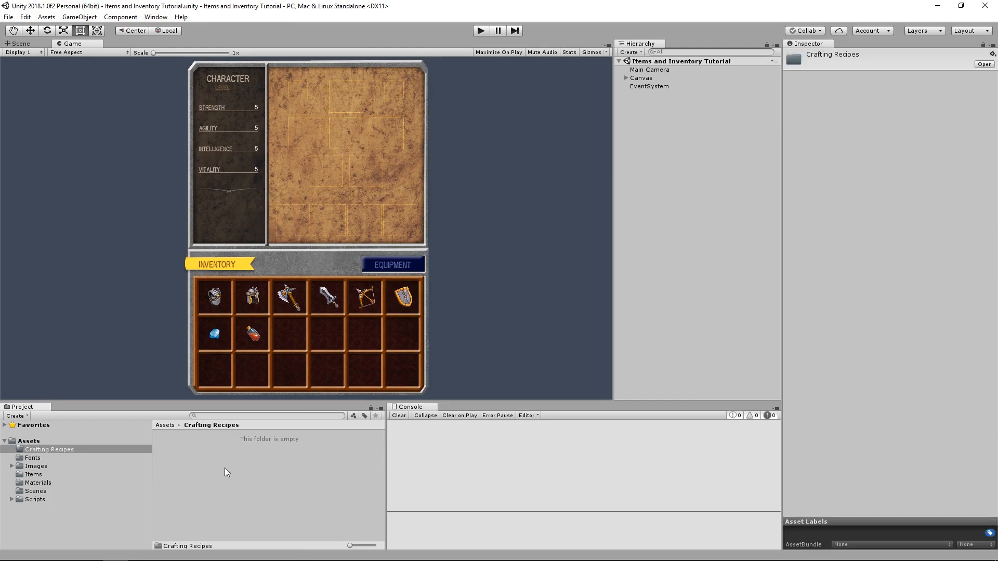
pyautogui.rightClick(227, 472)
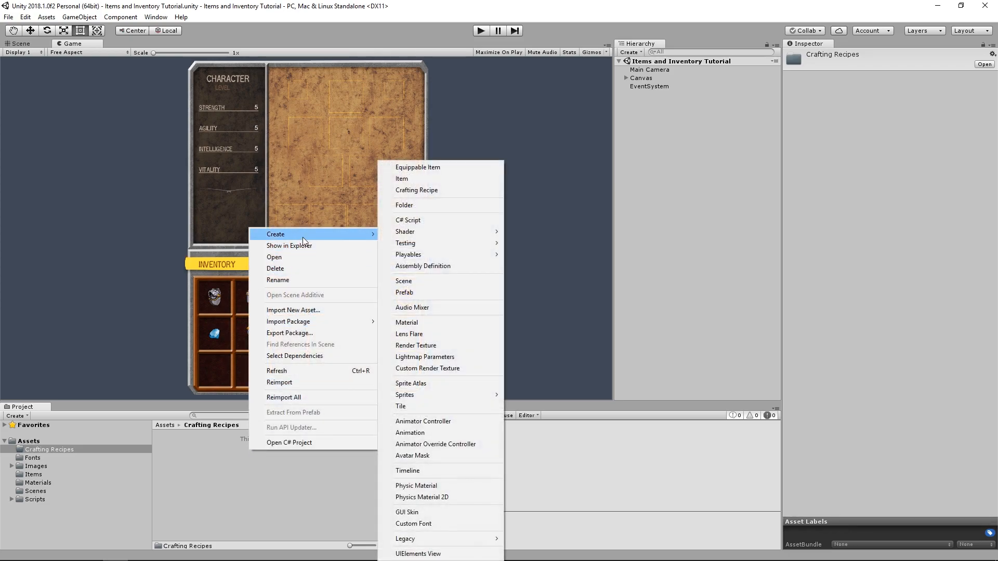
pyautogui.moveTo(429, 194)
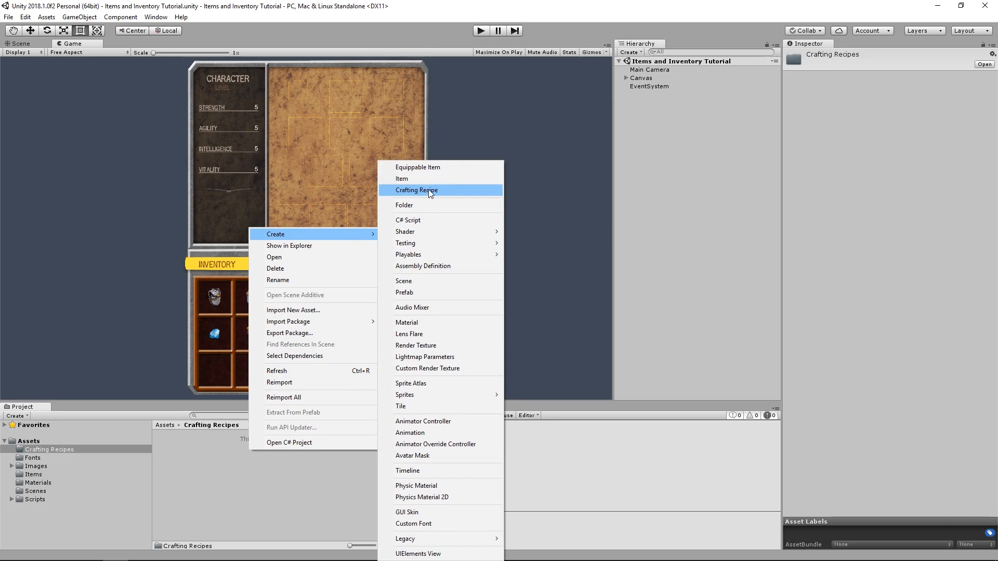
pyautogui.moveTo(450, 195)
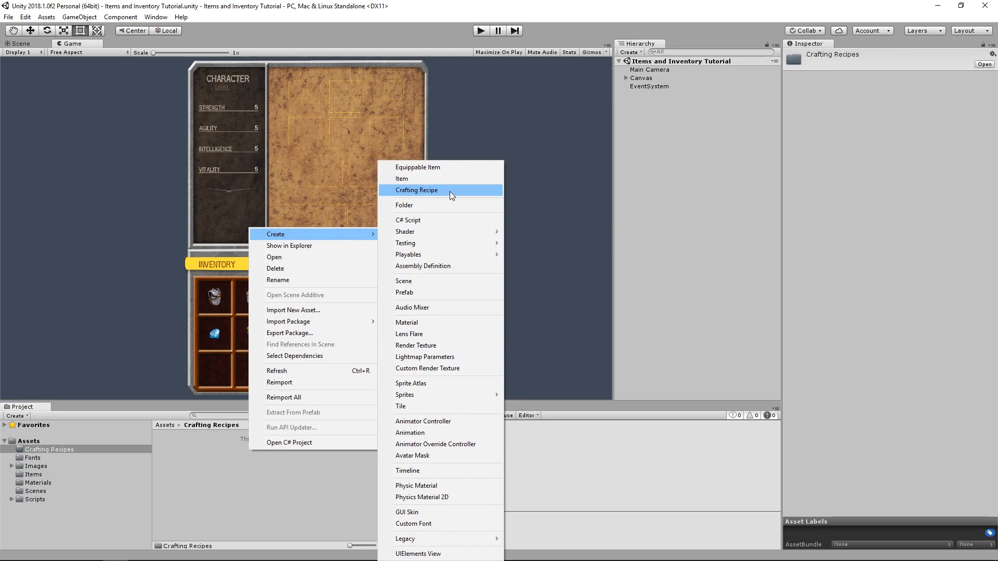
pyautogui.click(417, 190)
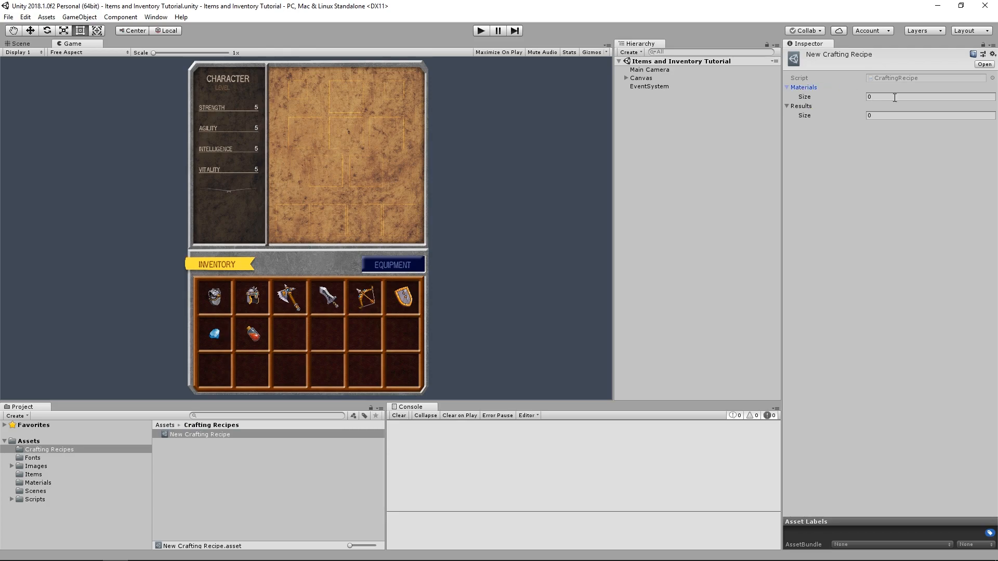
pyautogui.click(929, 96)
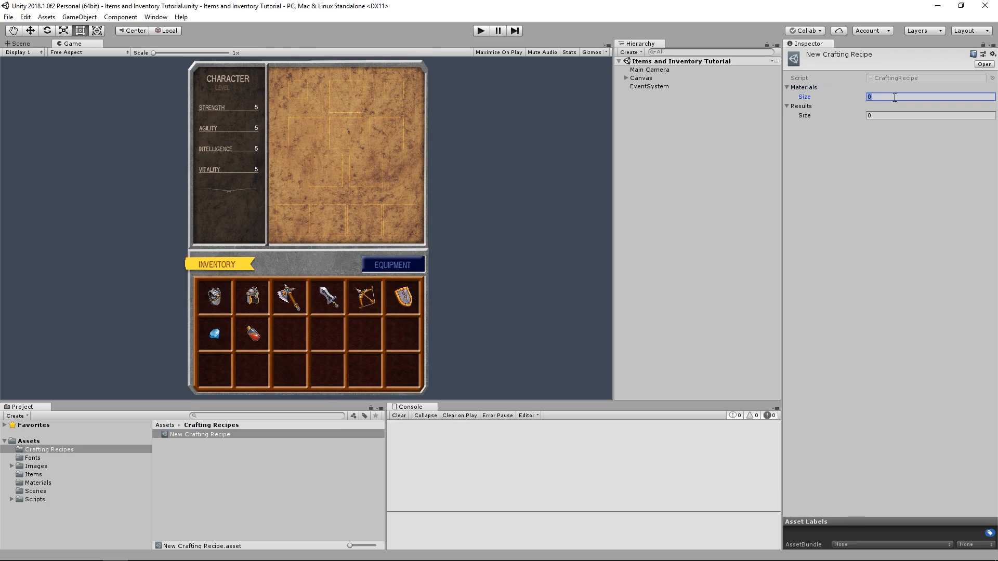
pyautogui.write('2')
pyautogui.click(930, 116)
pyautogui.write('1')
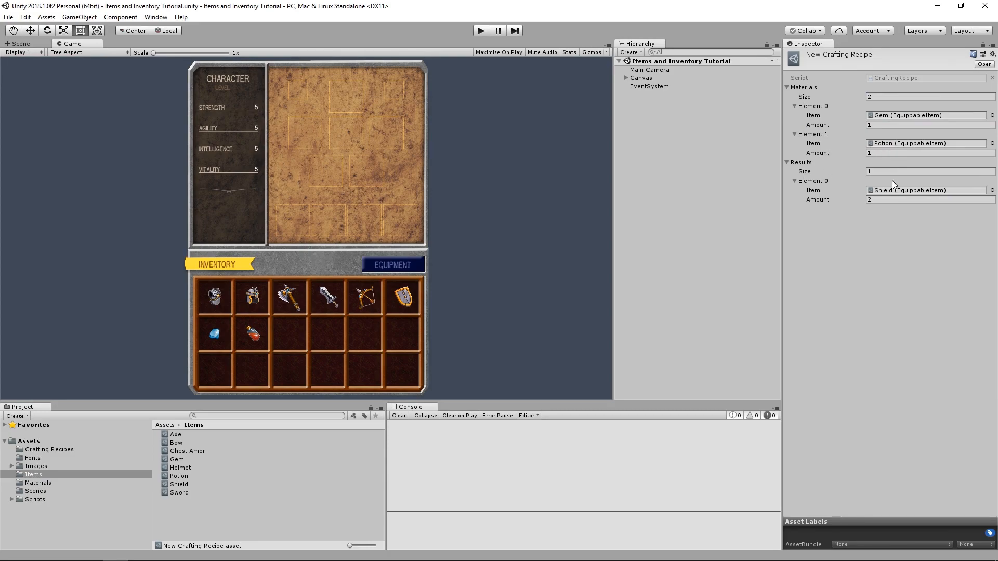
pyautogui.moveTo(859, 245)
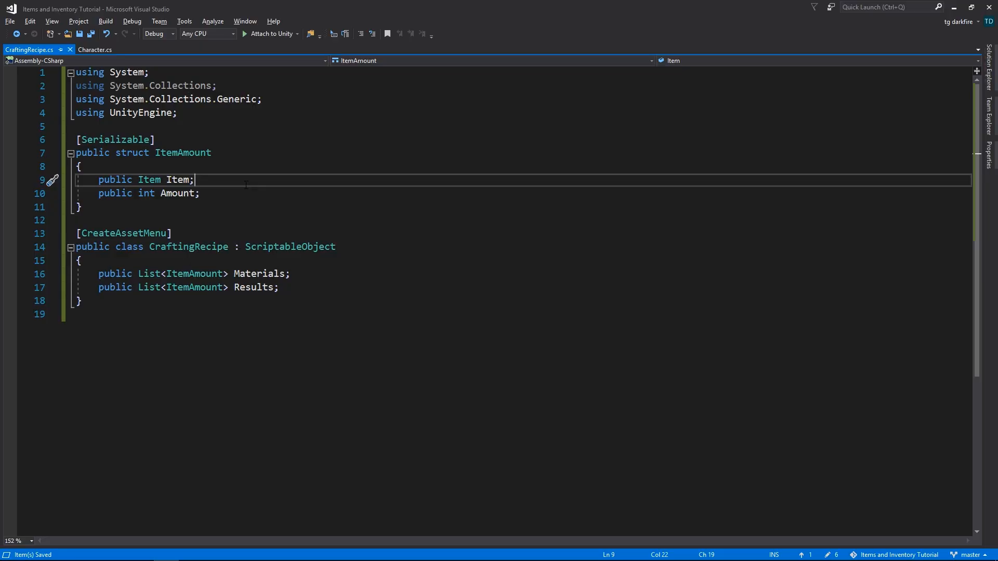
# Step: Add a [Range(1, 999)] attribute to ItemAmount's Amount field
pyautogui.write('[ran')
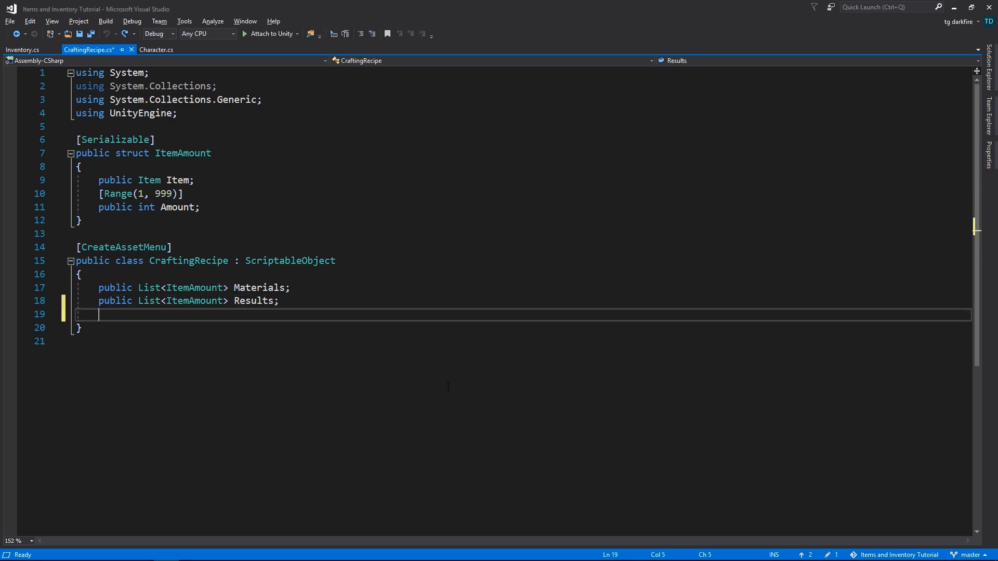
pyautogui.write('public bool')
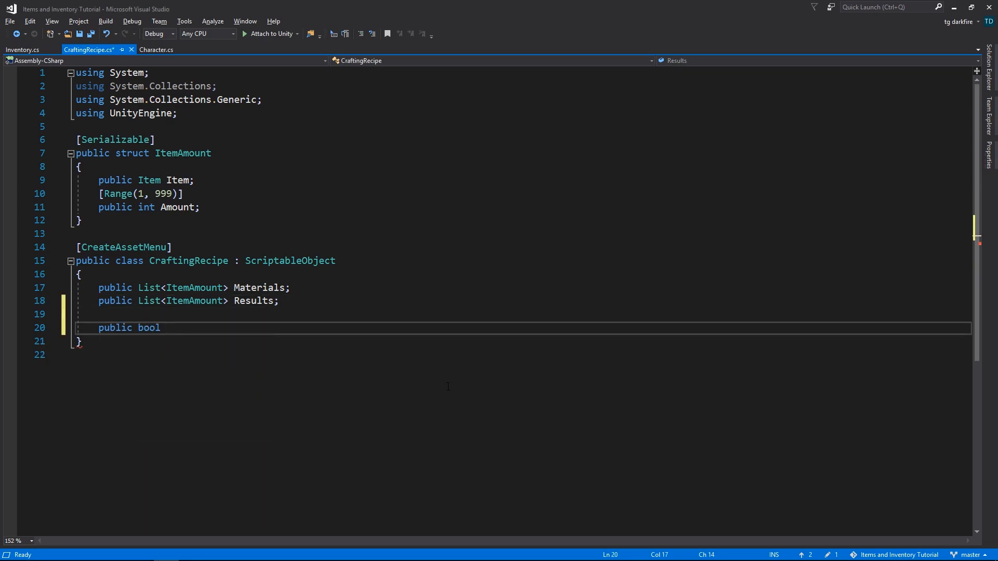
pyautogui.write('CanCraft(Inventory)')
pyautogui.write('public')
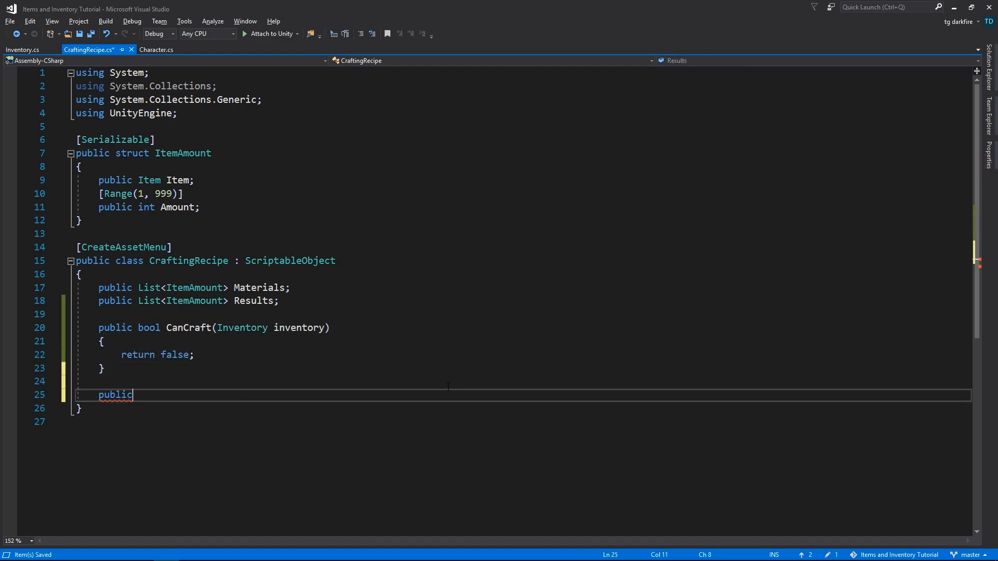
pyautogui.write('void Craft(in')
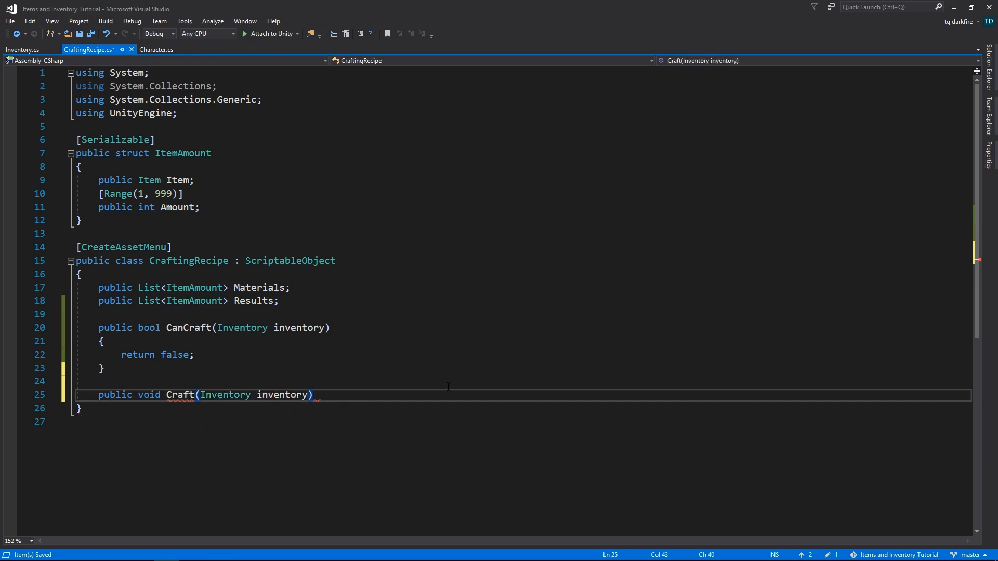
pyautogui.write('{')
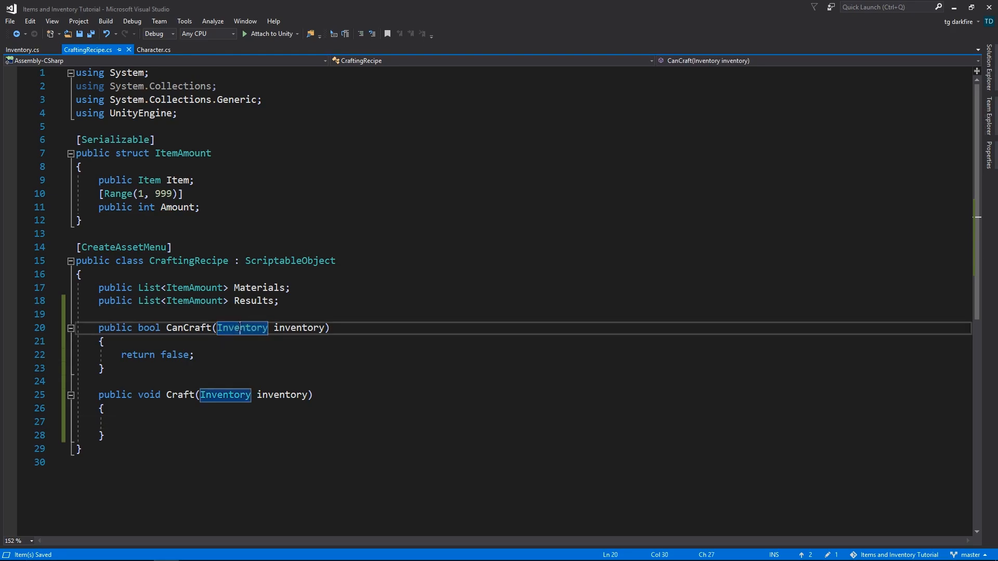
pyautogui.doubleClick(242, 327)
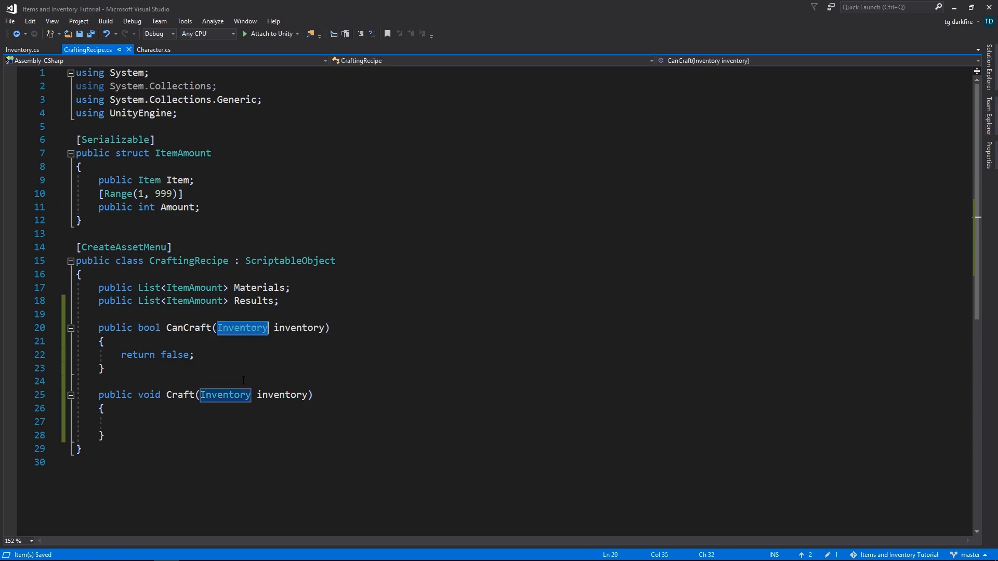
pyautogui.click(244, 381)
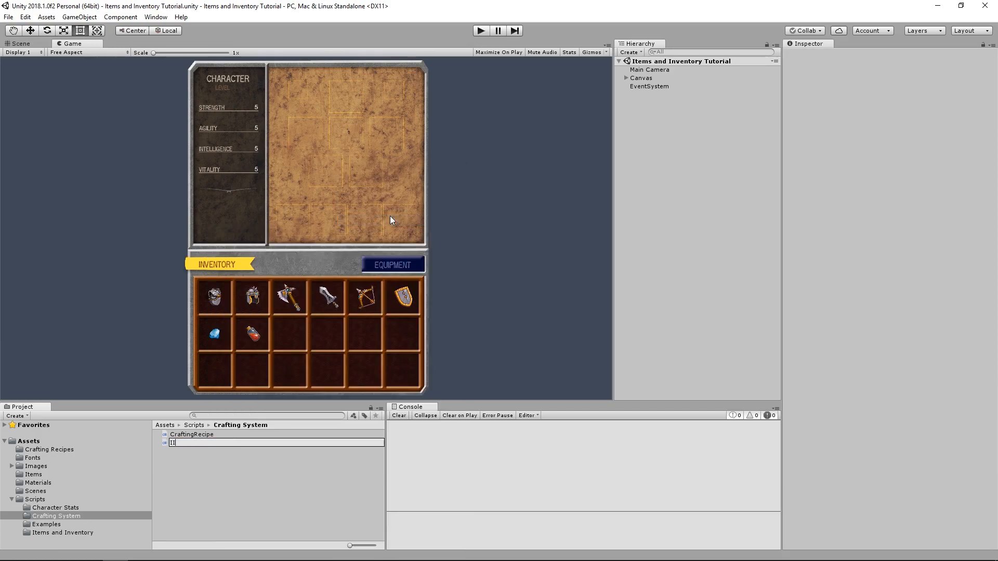
# Step: Name the new Crafting System script IItemContainer
pyautogui.write('ItemC')
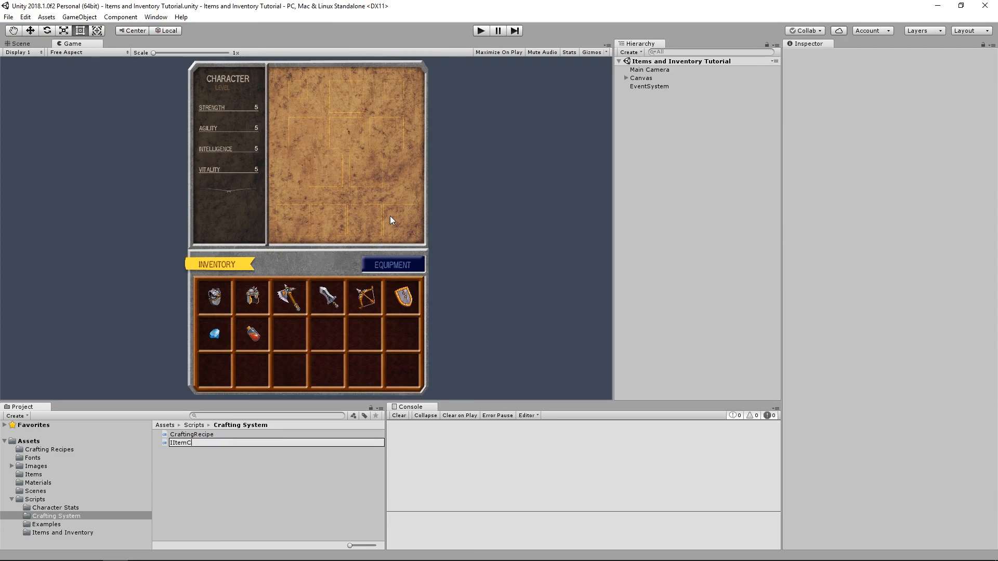
pyautogui.write('ontainer')
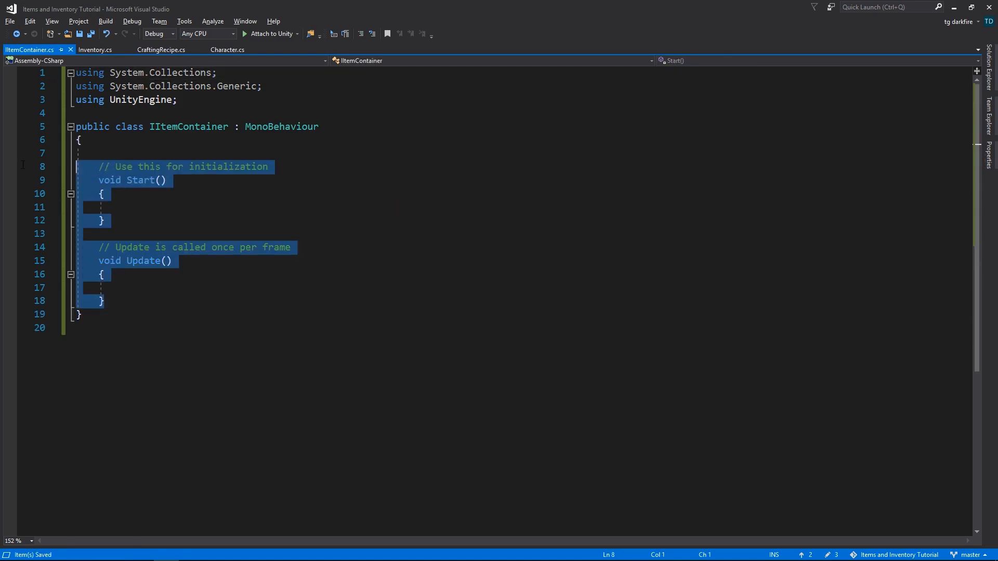
# Step: Replace the template with a public interface declaring bool ContainsItem
pyautogui.press('Delete')
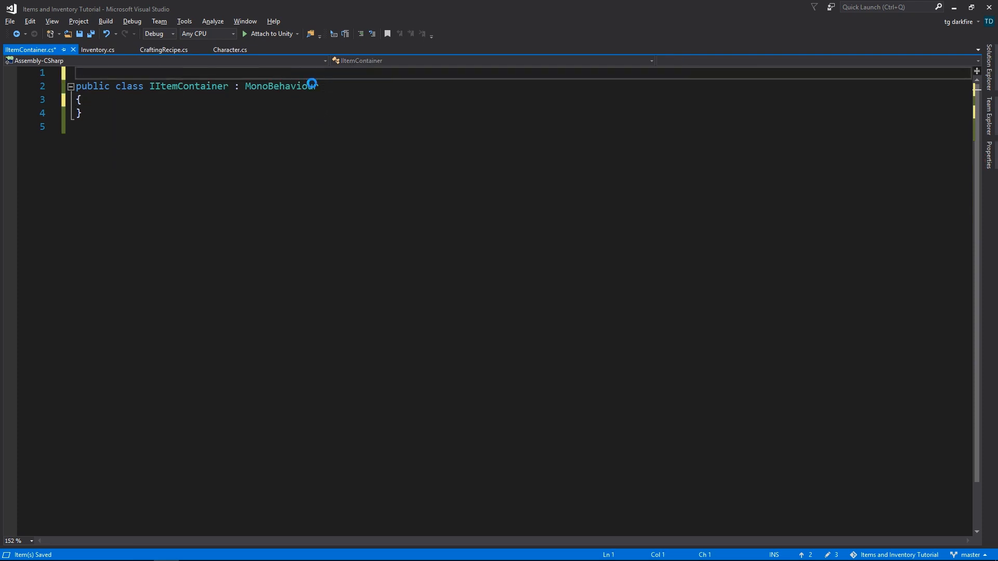
pyautogui.doubleClick(129, 86)
pyautogui.write('interface')
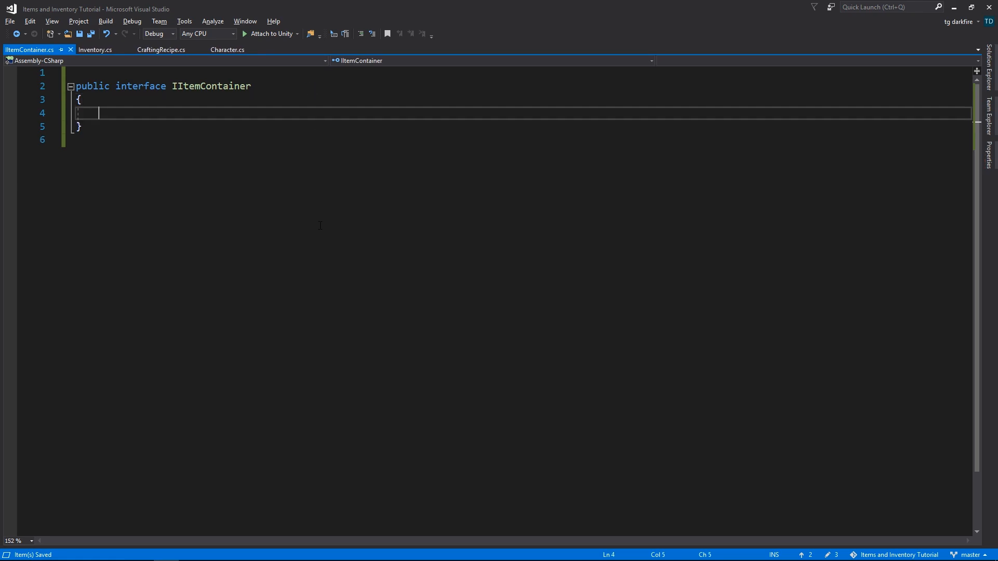
pyautogui.write('bool')
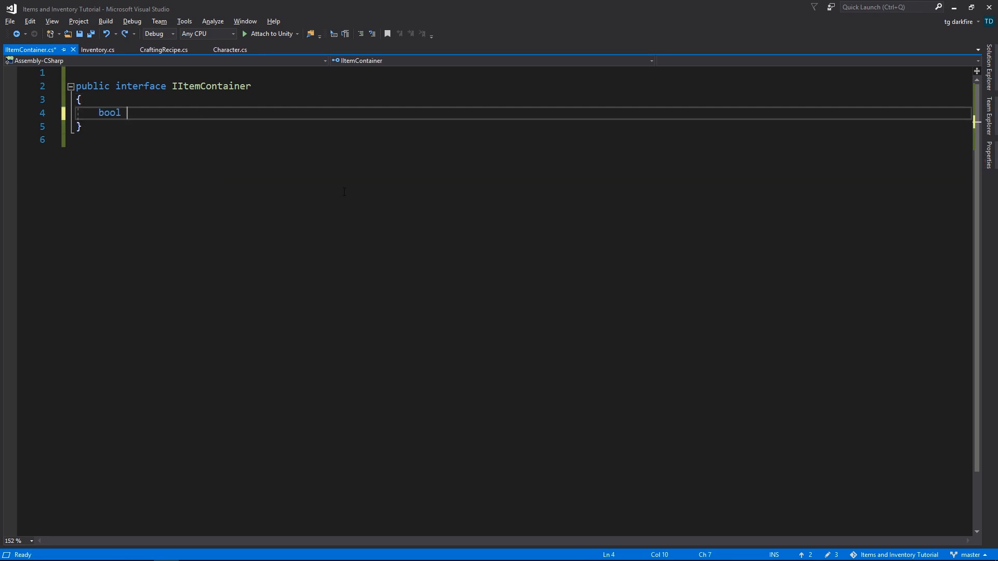
pyautogui.write('ContainsItem(Item item);')
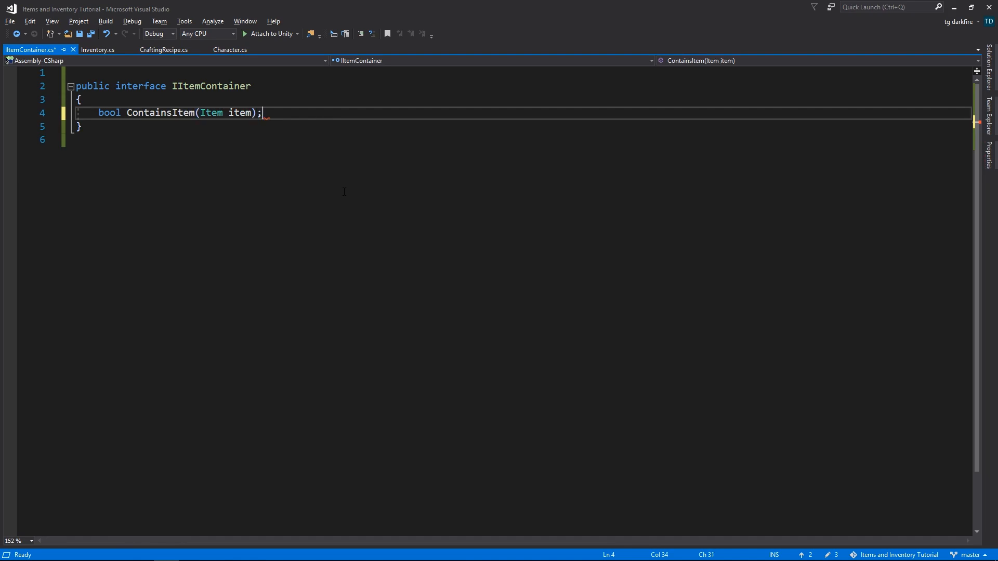
# Step: Declare bool RemoveItem(Item item), AddItem(Item item) and IsFull(), and save
pyautogui.write('bool')
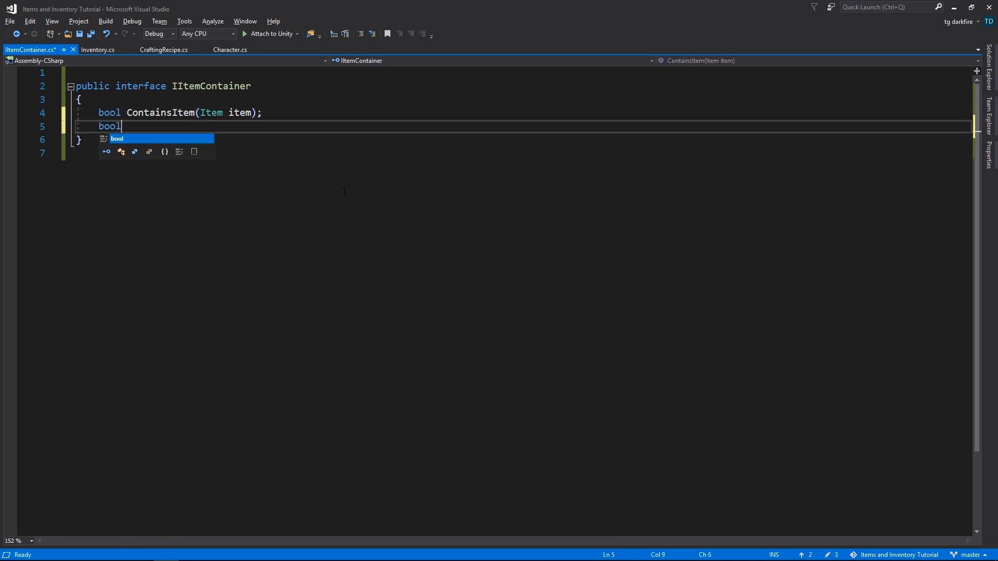
pyautogui.write('RemoveItem(Item')
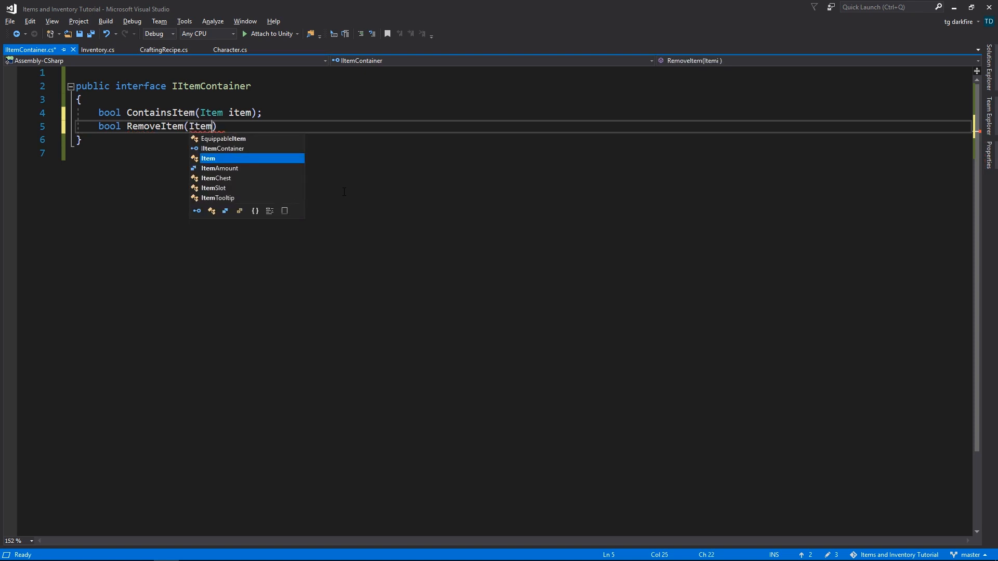
pyautogui.write('item')
pyautogui.write('bool AddI')
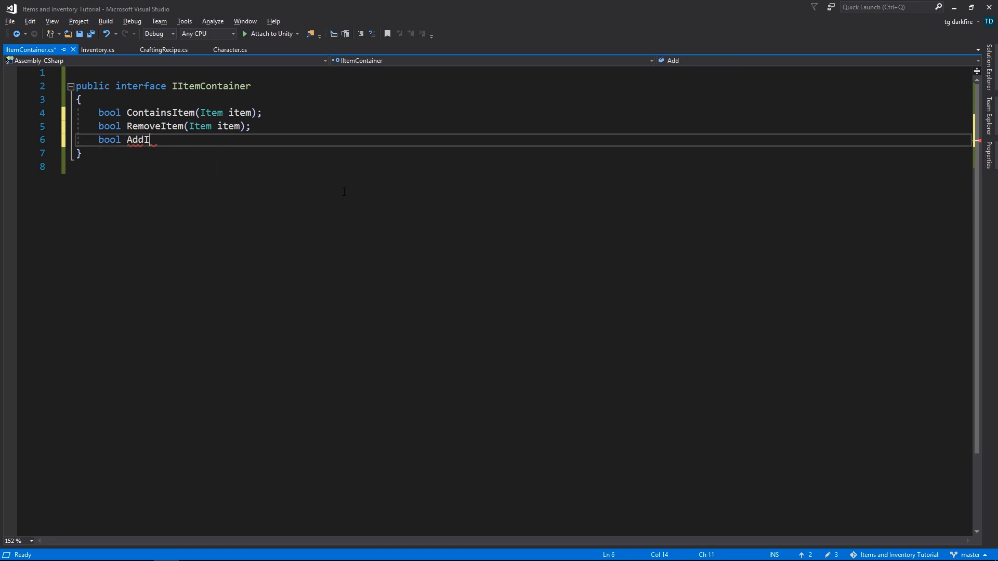
pyautogui.write('tem(Item')
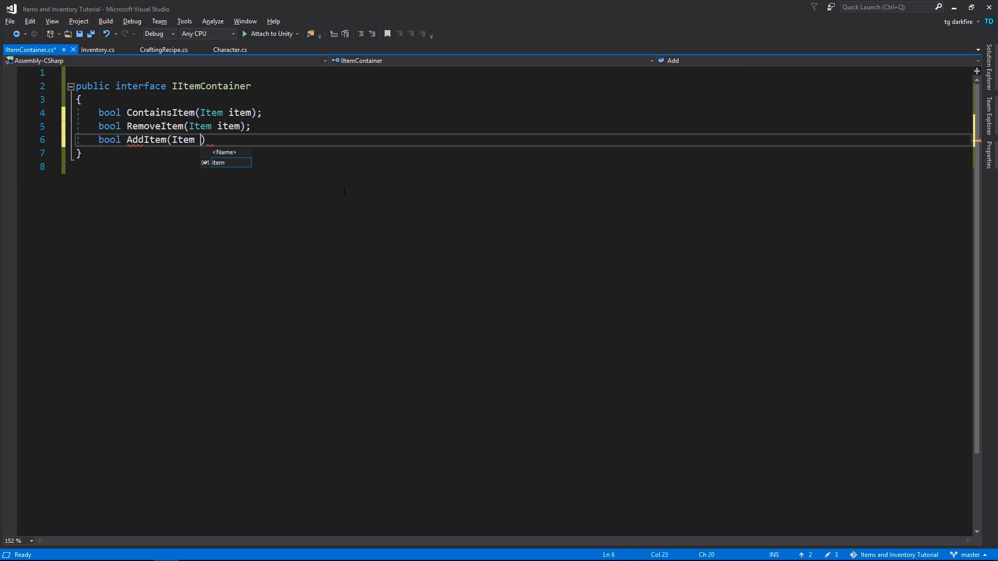
pyautogui.write('item);')
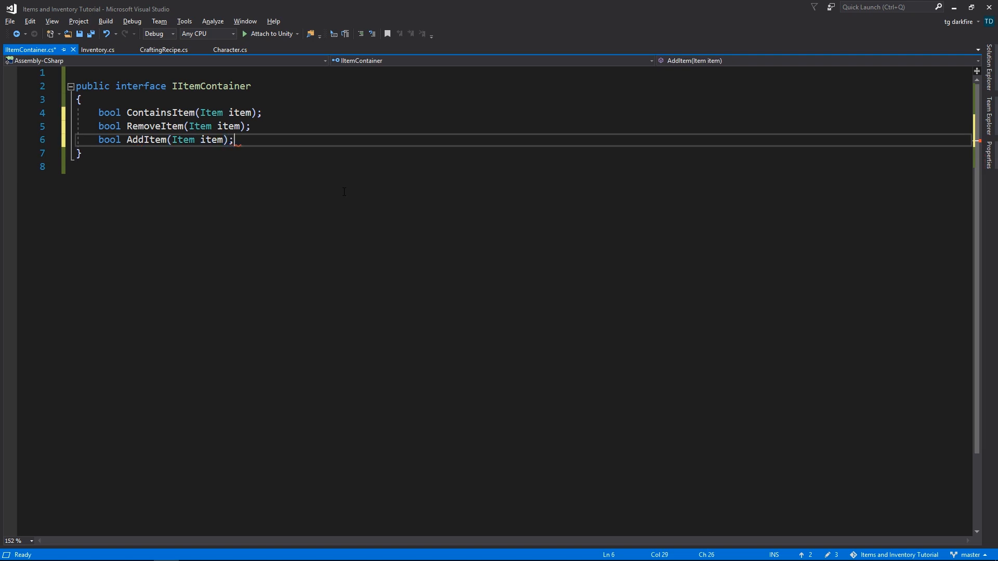
pyautogui.press('ctrl+s')
pyautogui.write('bool')
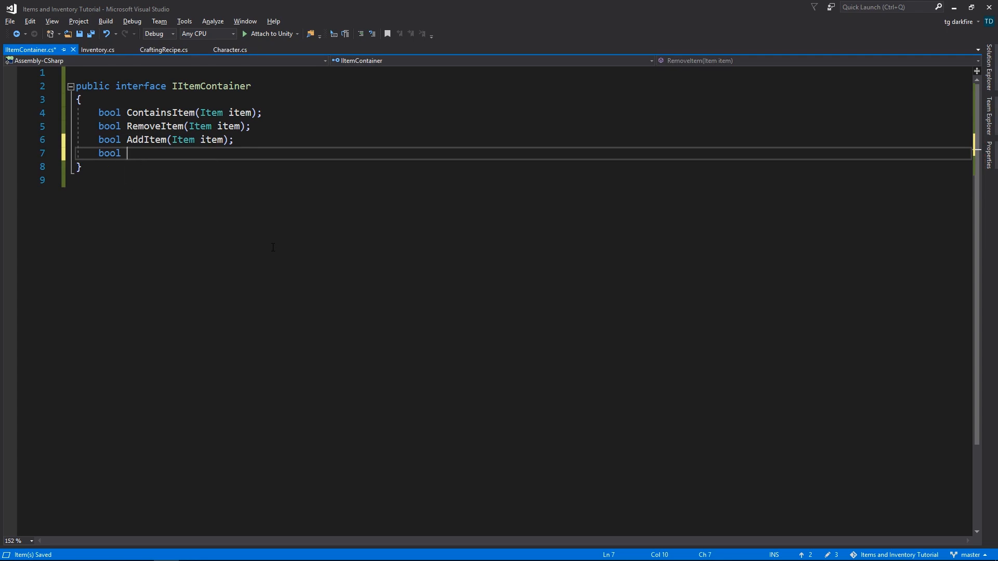
pyautogui.write('IsFull();')
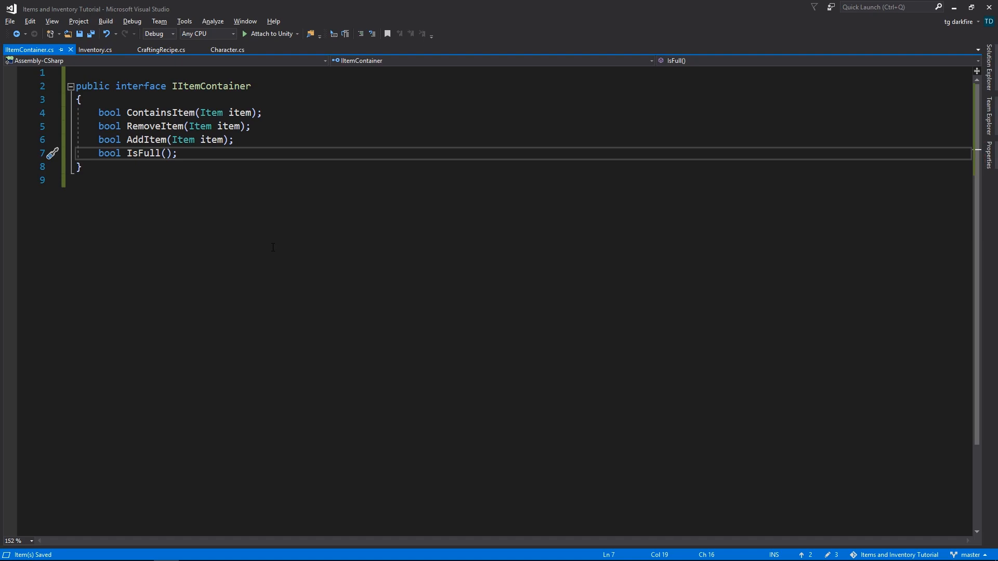
# Step: Add IItemContainer after MonoBehaviour in the Inventory class declaration
pyautogui.click(96, 50)
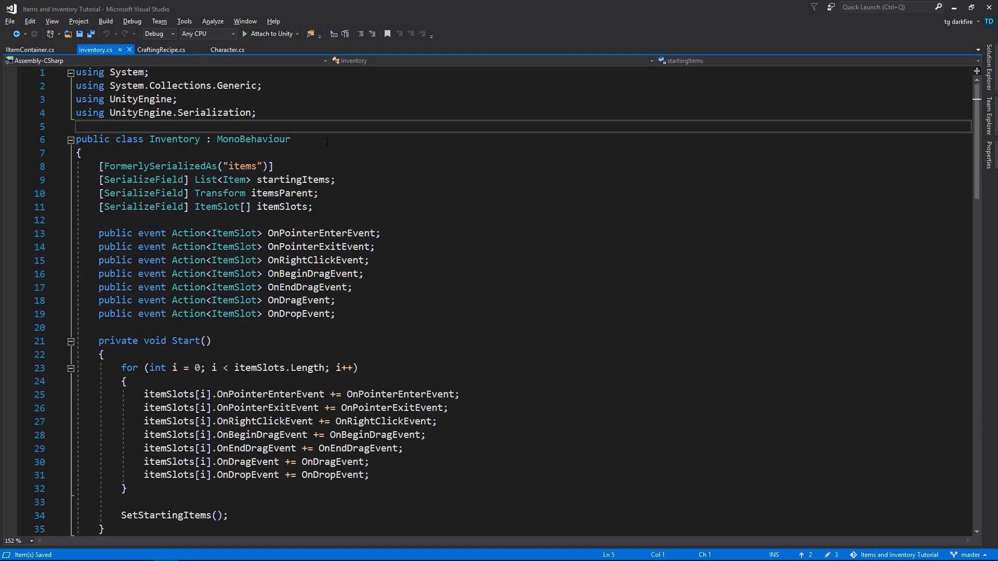
pyautogui.doubleClick(252, 139)
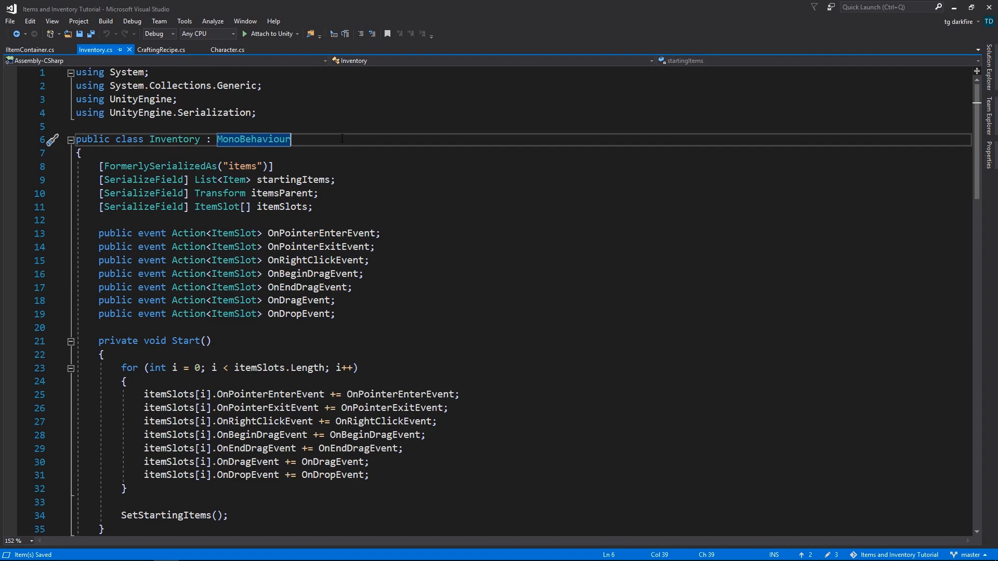
pyautogui.write(',')
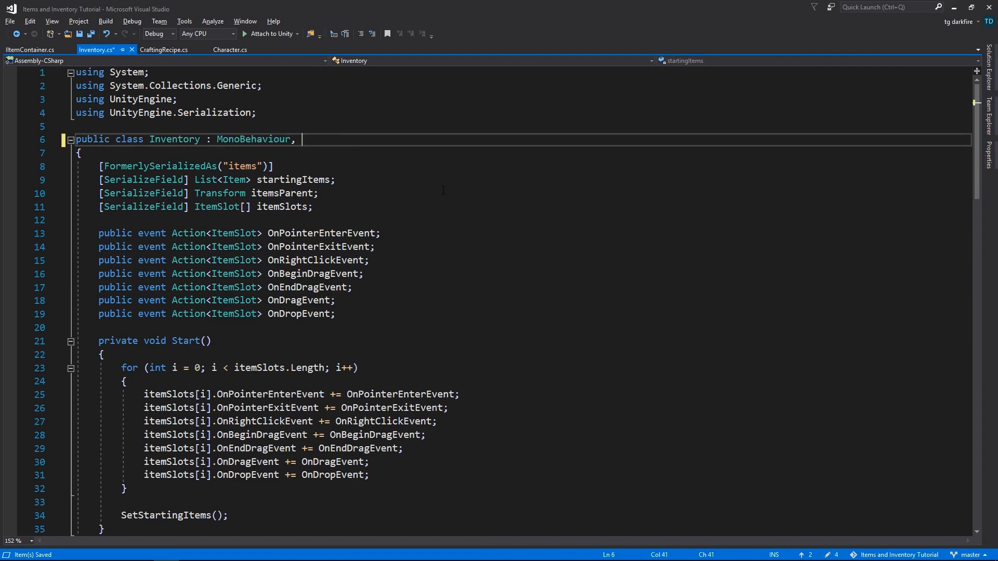
pyautogui.write('IItemContainer')
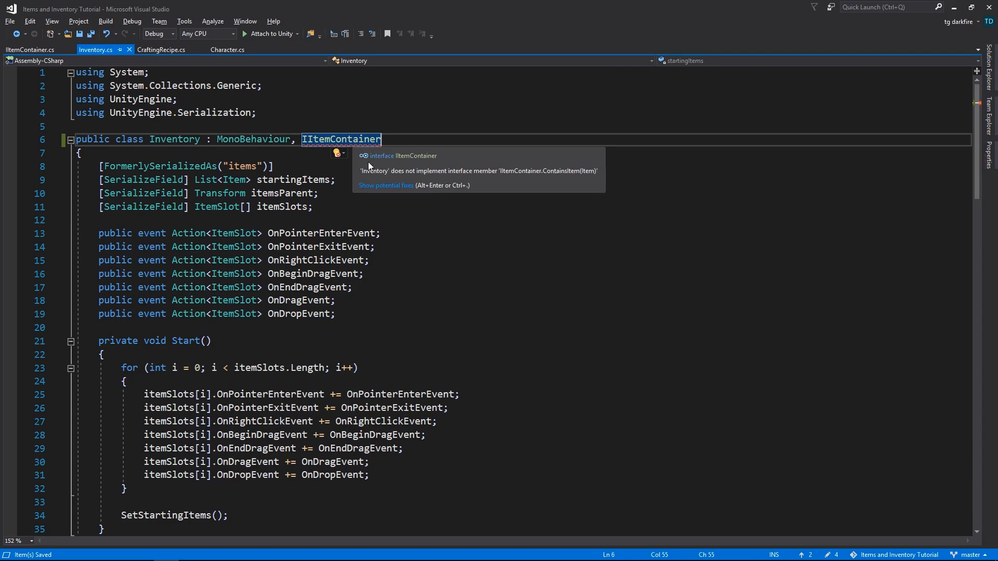
pyautogui.moveTo(369, 176)
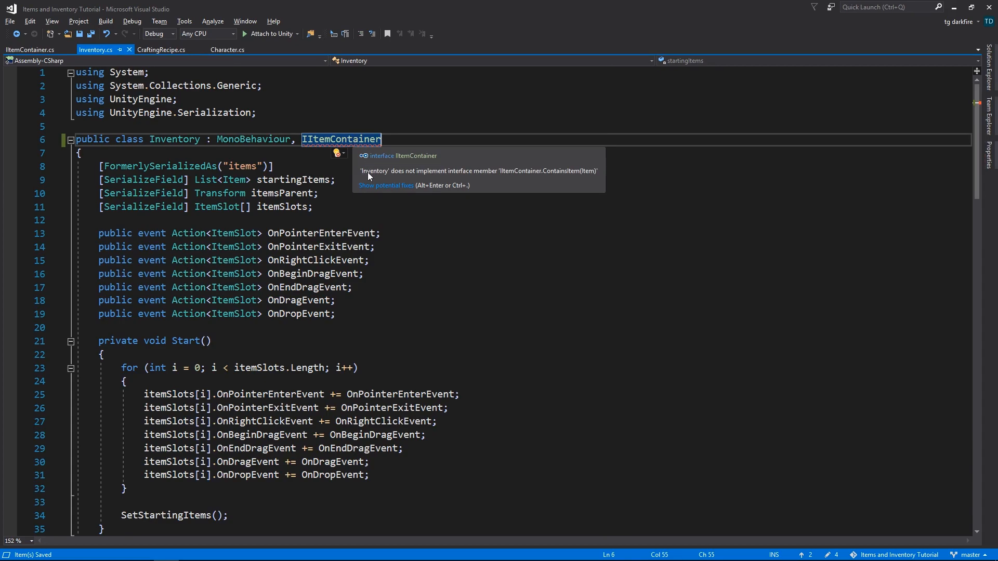
pyautogui.moveTo(490, 176)
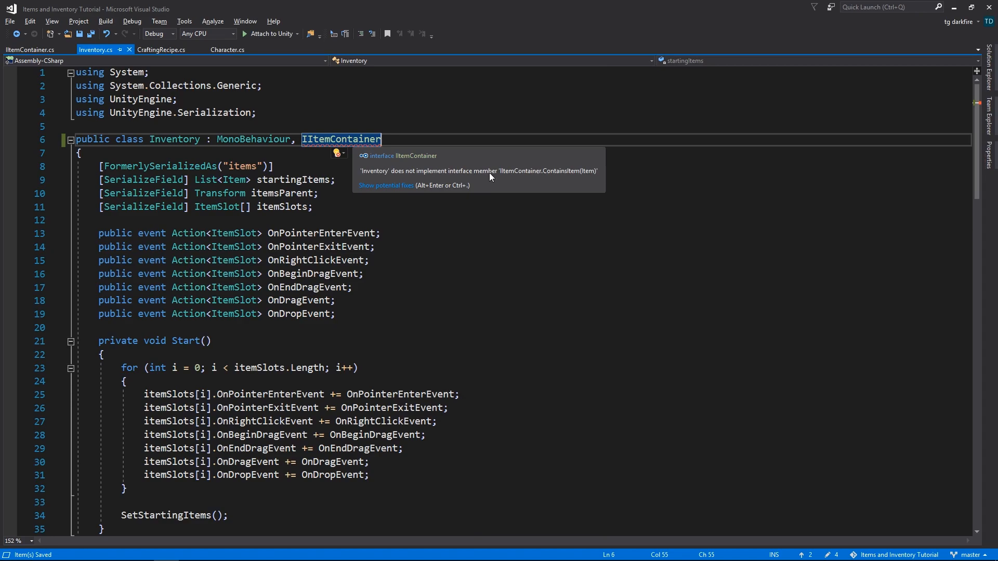
pyautogui.moveTo(556, 175)
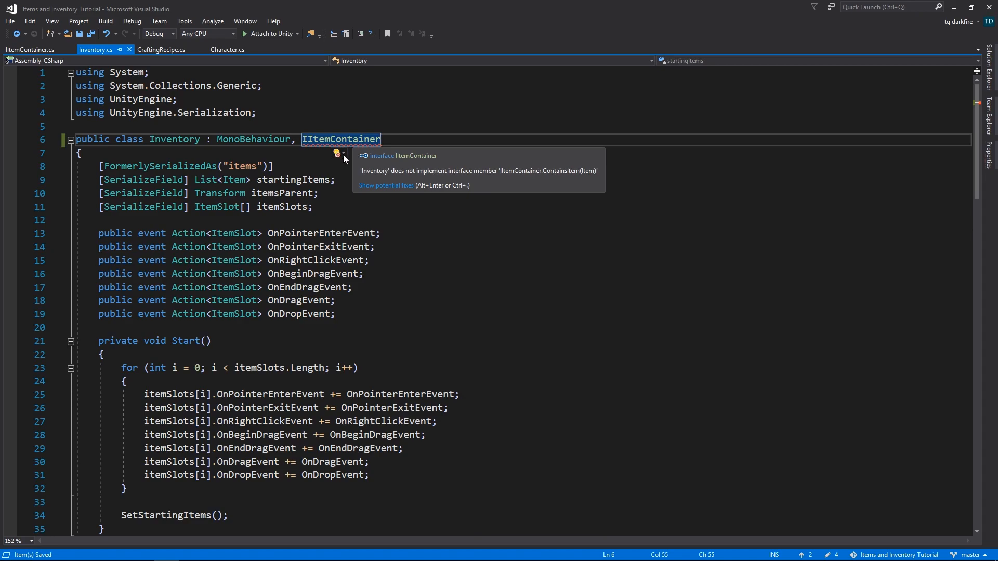
# Step: Generate Inventory's interface members and make ContainsItem return true when a slot holds the item
pyautogui.click(337, 152)
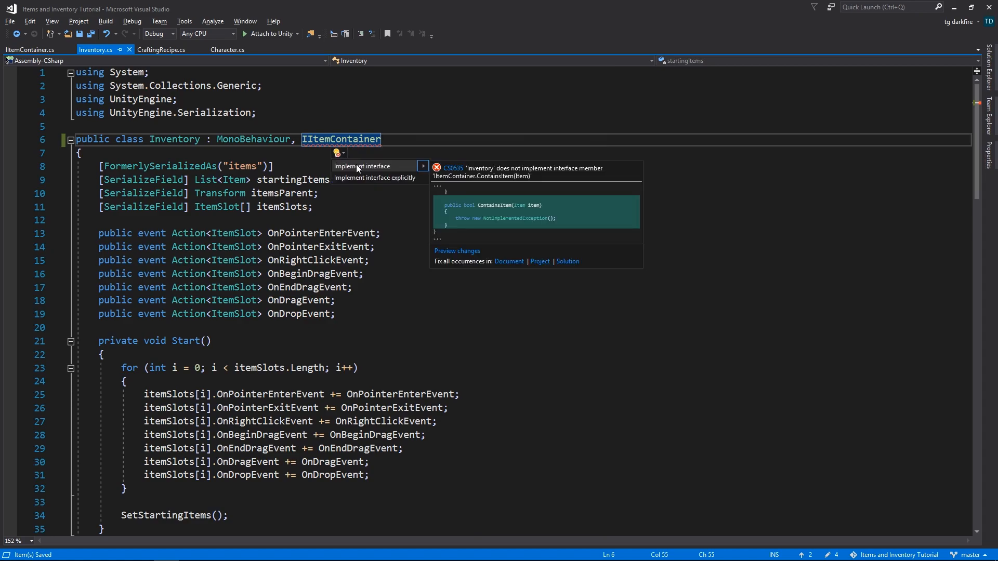
pyautogui.click(361, 166)
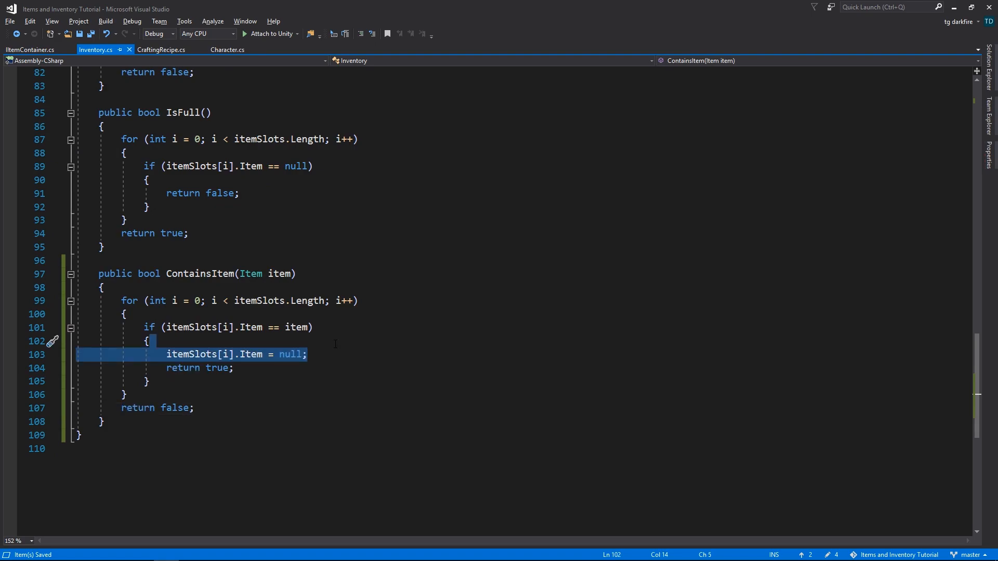
pyautogui.press('Delete')
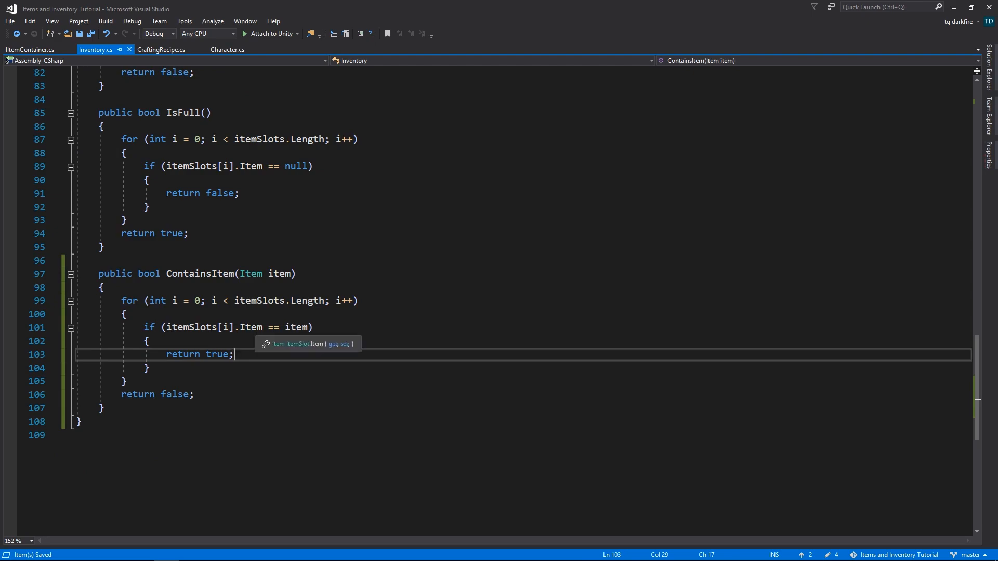
pyautogui.click(161, 50)
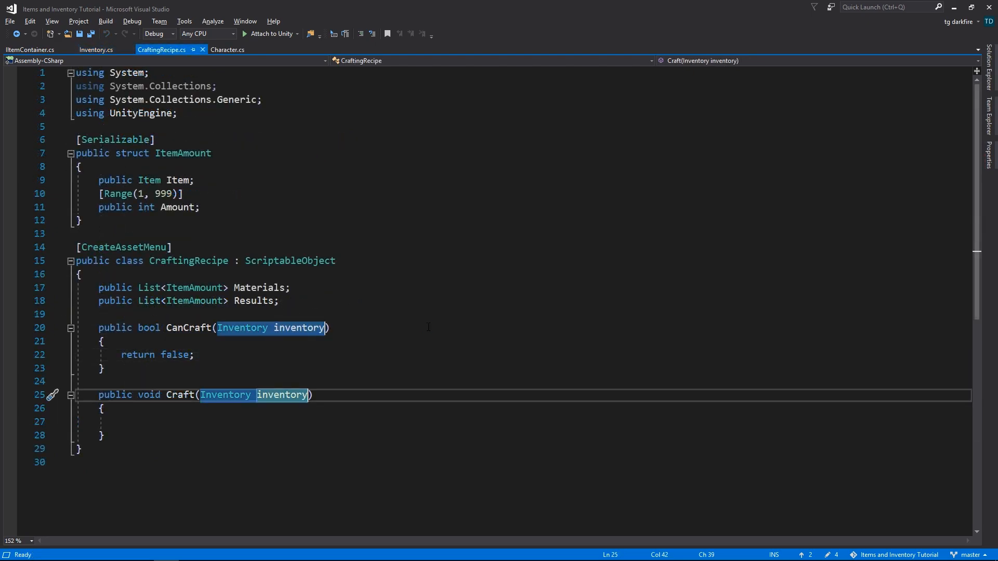
# Step: Change the CanCraft and Craft parameters to IItemContainer itemContainer
pyautogui.write('II')
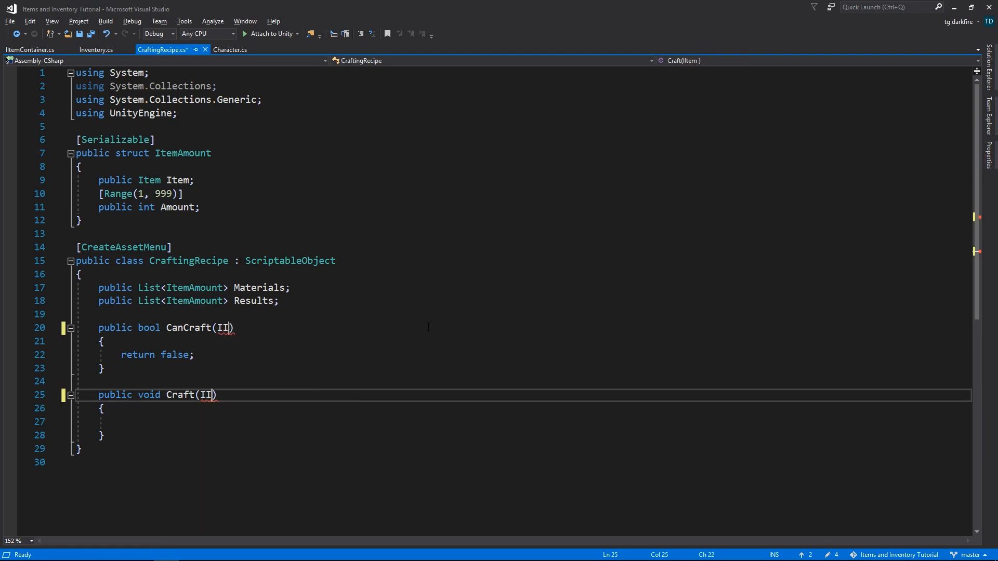
pyautogui.write('ItemContainer itemContainer')
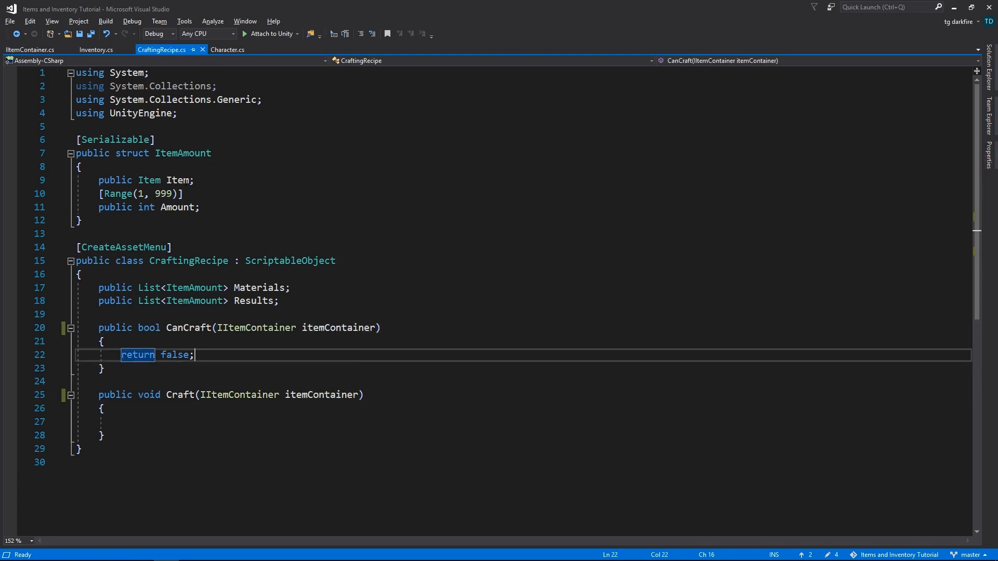
pyautogui.click(29, 50)
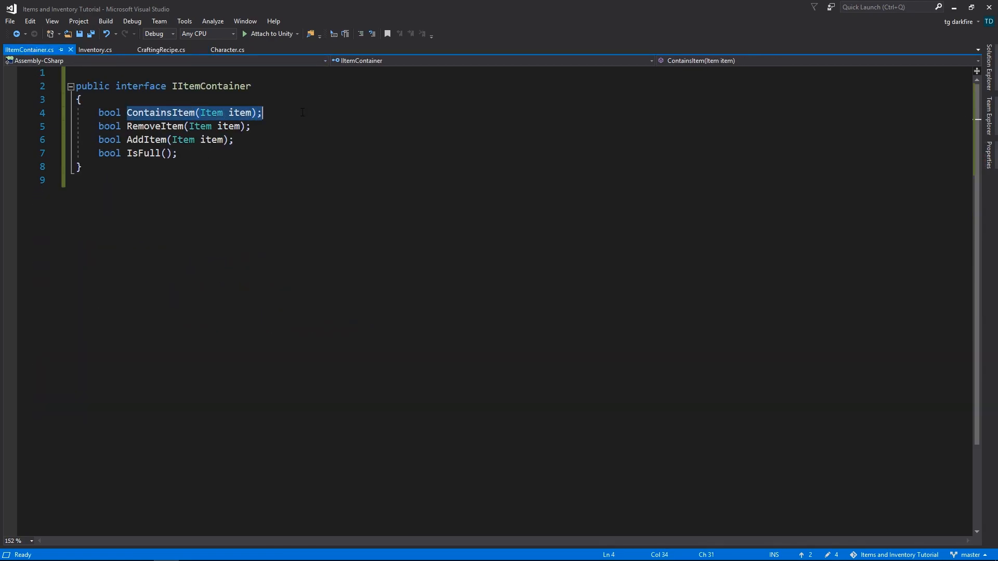
# Step: Declare int ItemCount(Item item) in IItemContainer and move to Inventory.cs
pyautogui.write('int ItemCou')
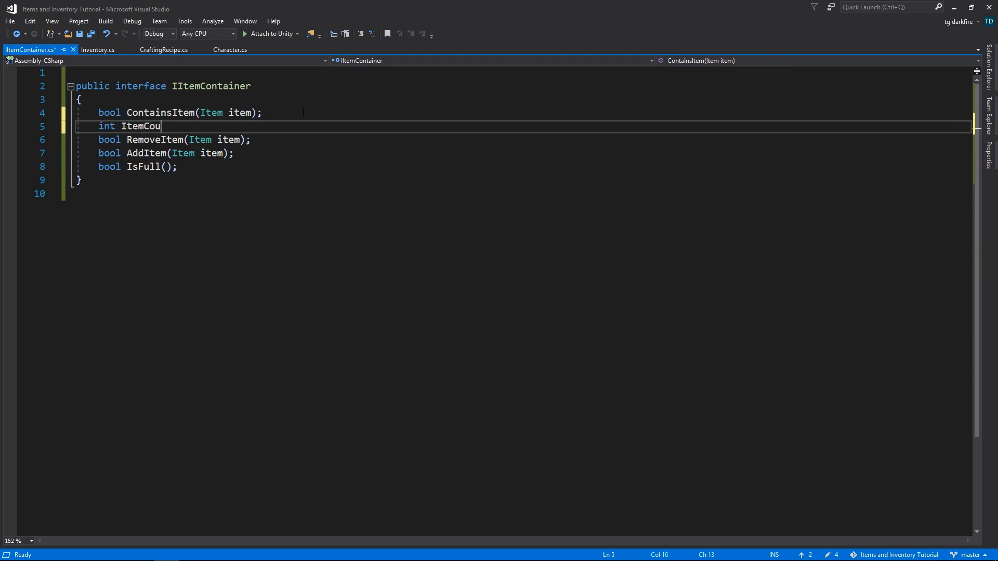
pyautogui.write('nt(Item item);')
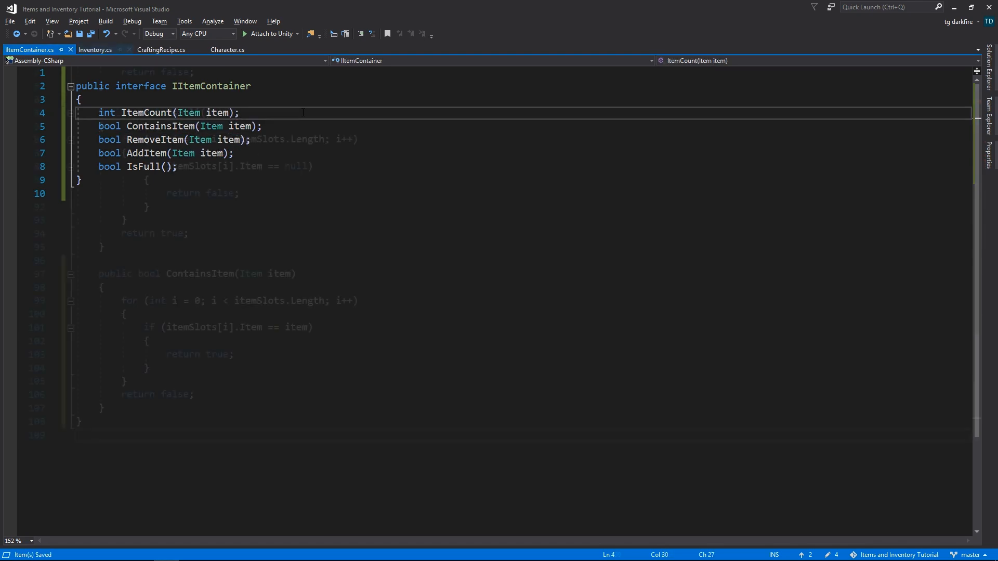
pyautogui.click(94, 50)
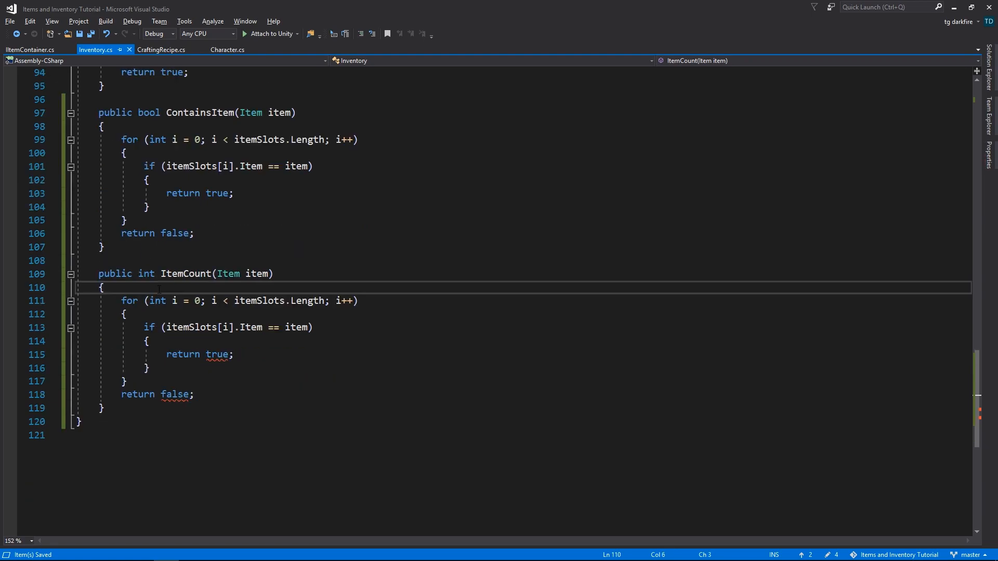
# Step: Start ItemCount with an int number counter, then return to CraftingRecipe.cs
pyautogui.press('enter')
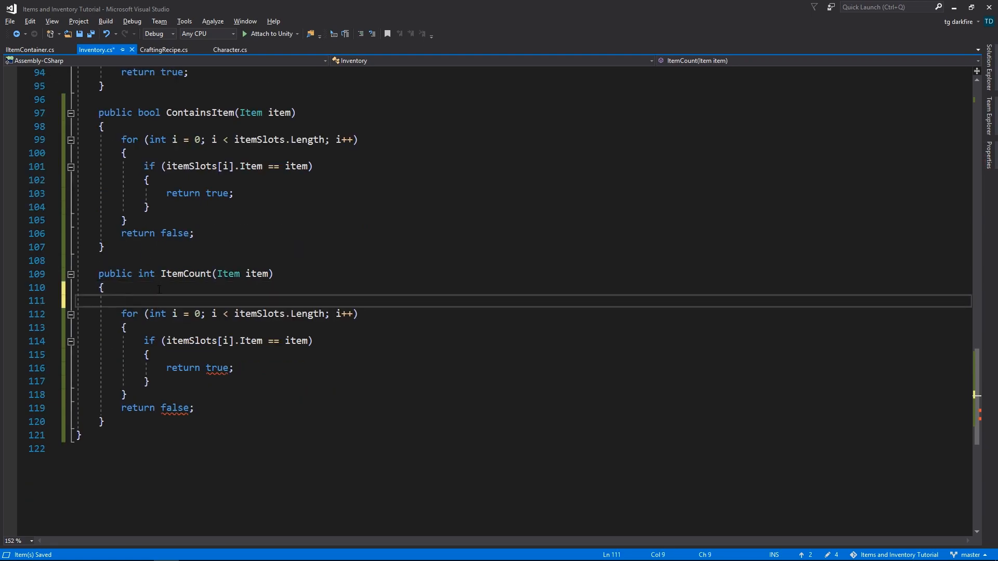
pyautogui.write('int number = 0;')
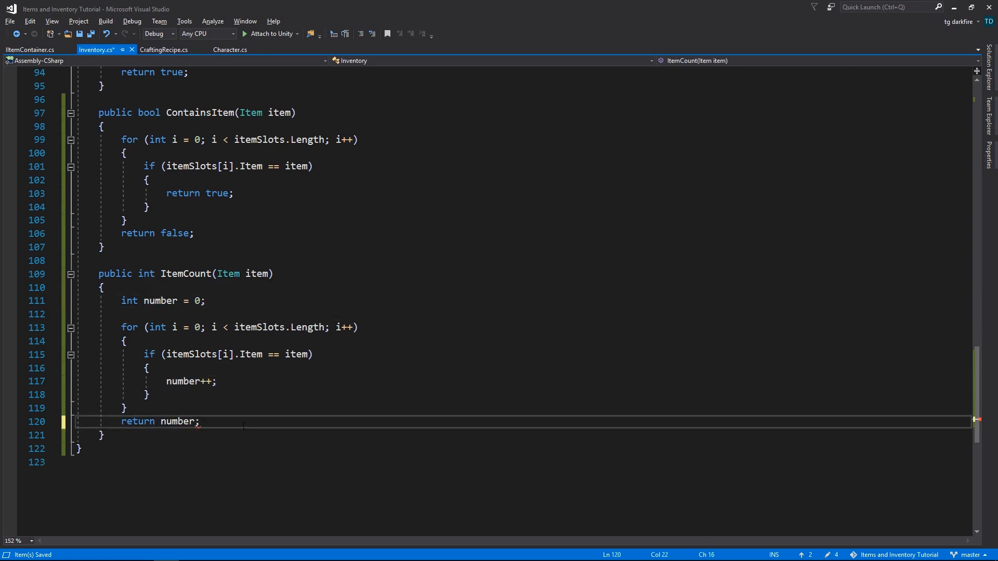
pyautogui.click(162, 50)
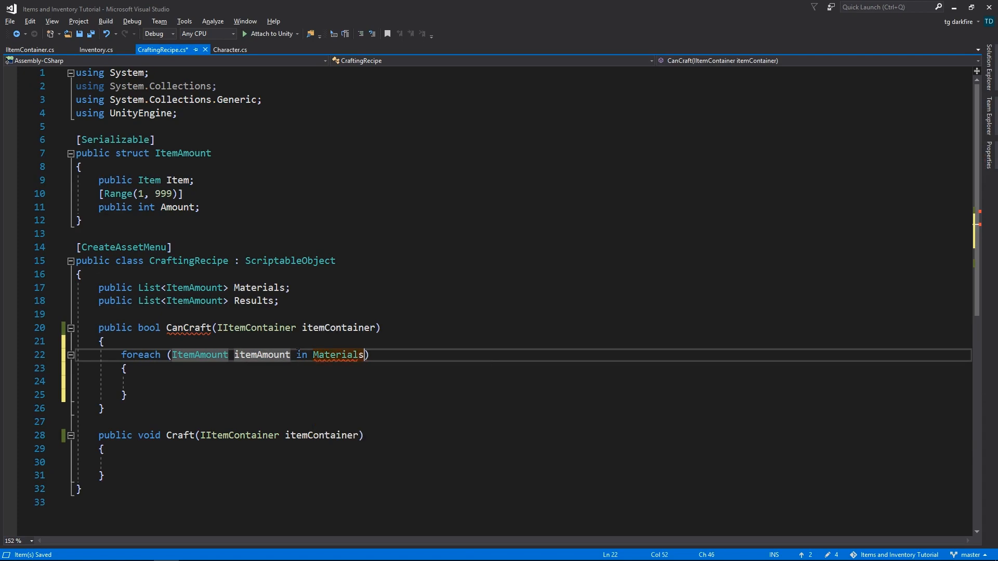
# Step: In CanCraft, return false when itemContainer.ItemCount(itemAmount.Item) is below itemAmount.Amount
pyautogui.write('if (itema')
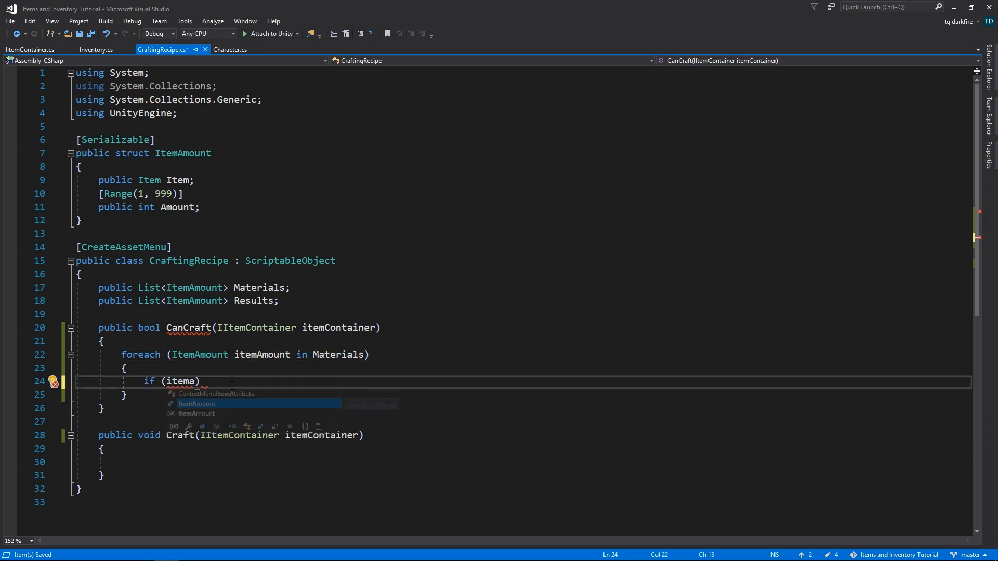
pyautogui.write('Container.itemCount(itemAmount')
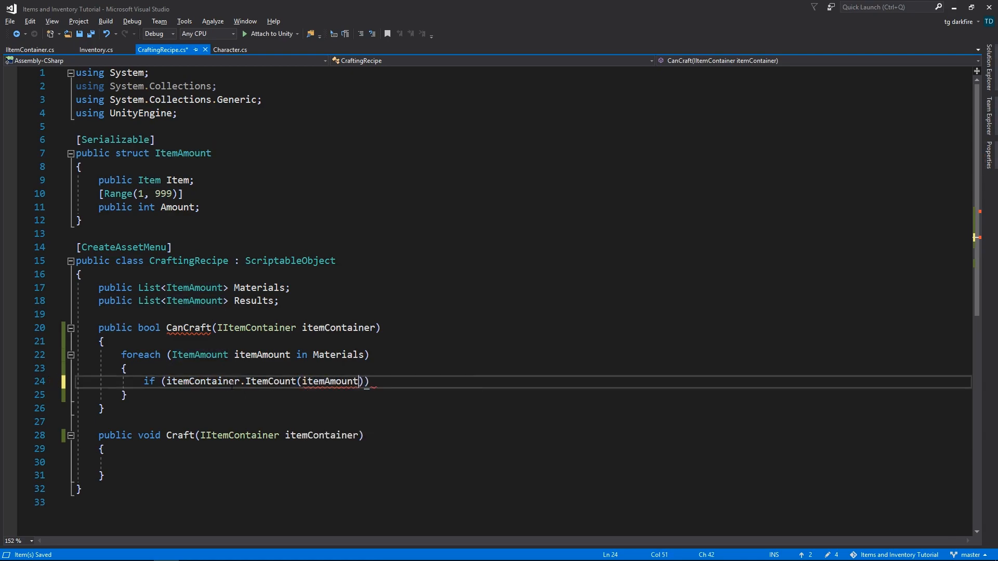
pyautogui.write('.Item) <')
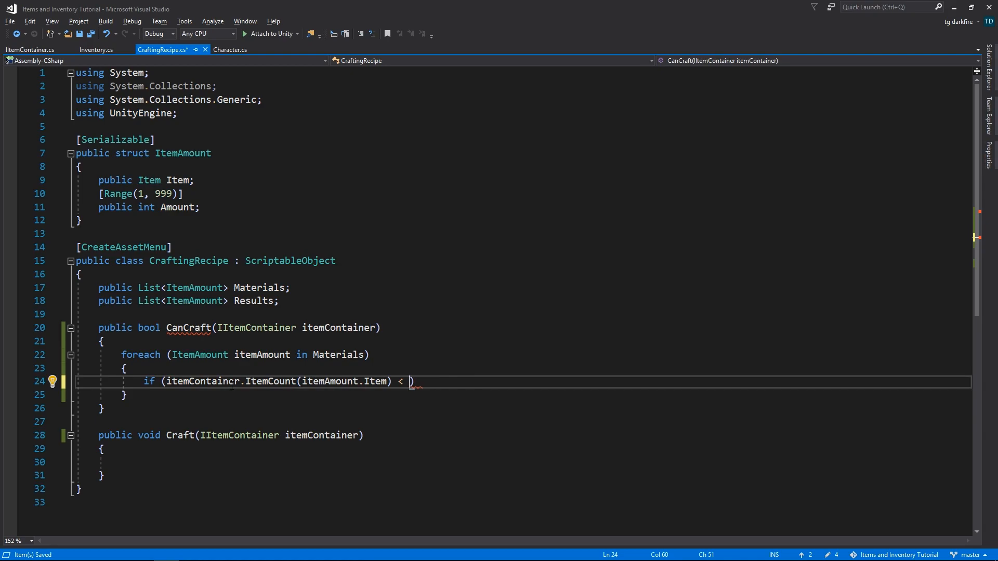
pyautogui.write('itemAmount.Amount')
pyautogui.write('return true;')
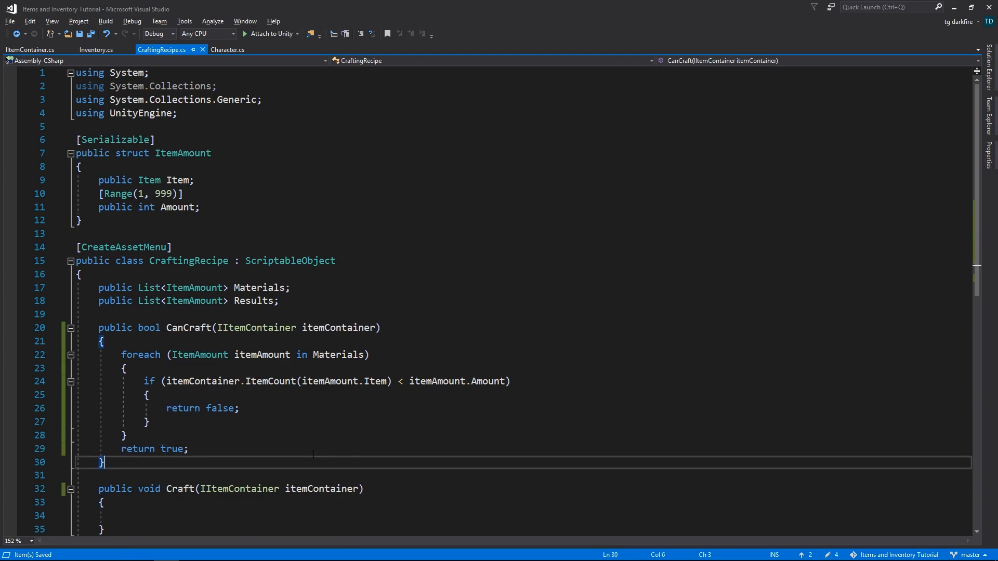
pyautogui.click(193, 287)
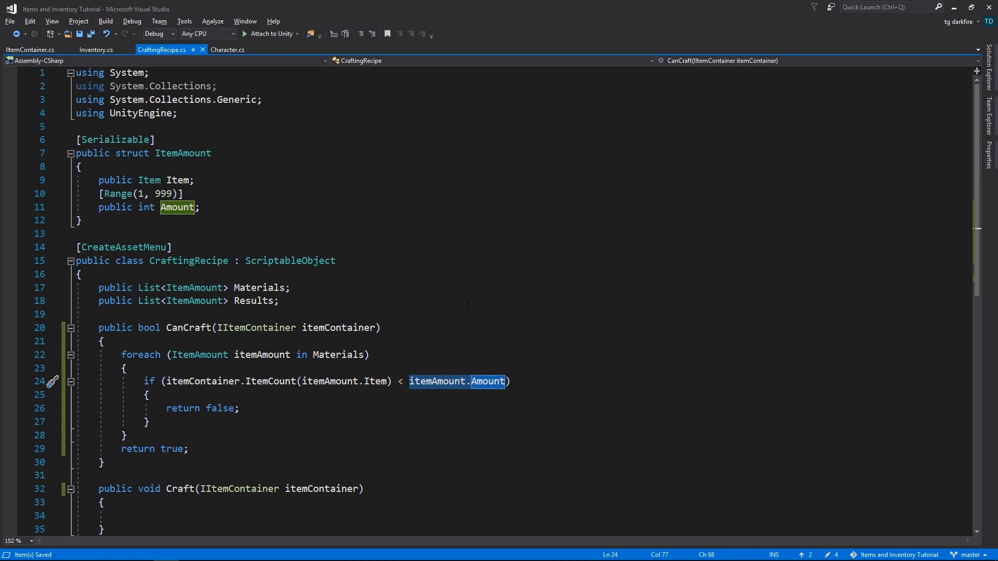
pyautogui.moveTo(437, 381)
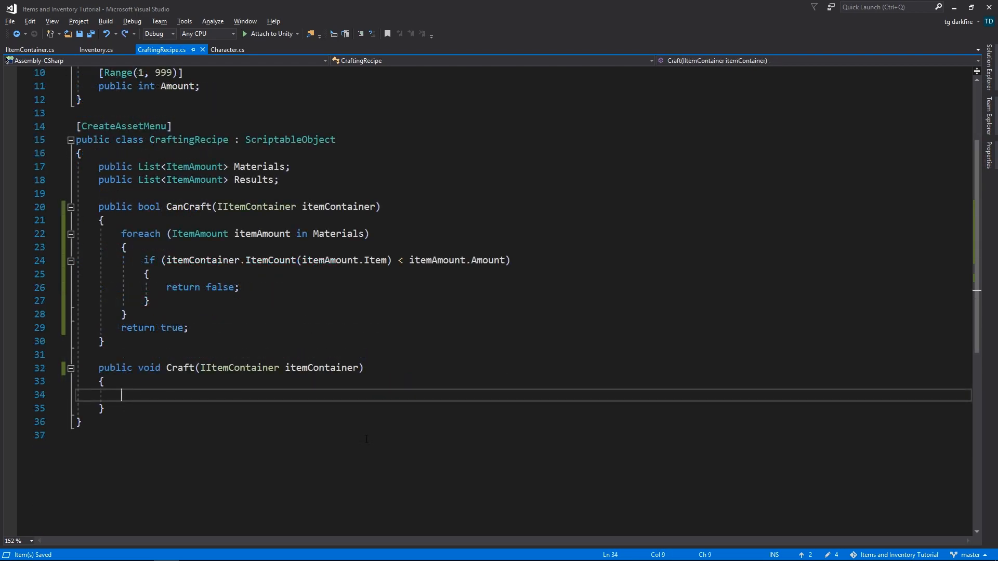
# Step: Guard Craft's body with if (CanCraft(itemContainer))
pyautogui.write('if (')
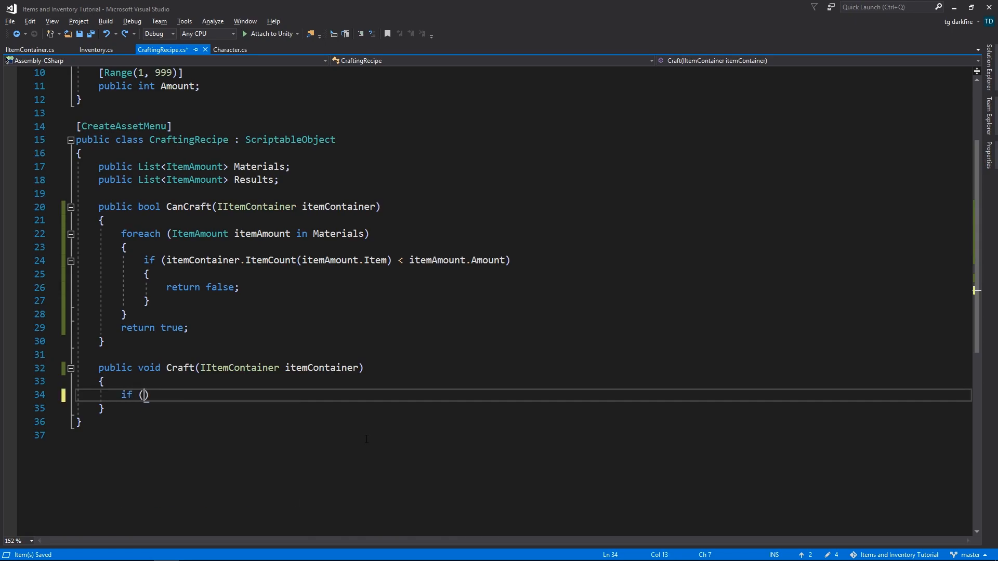
pyautogui.write('CanCraft(')
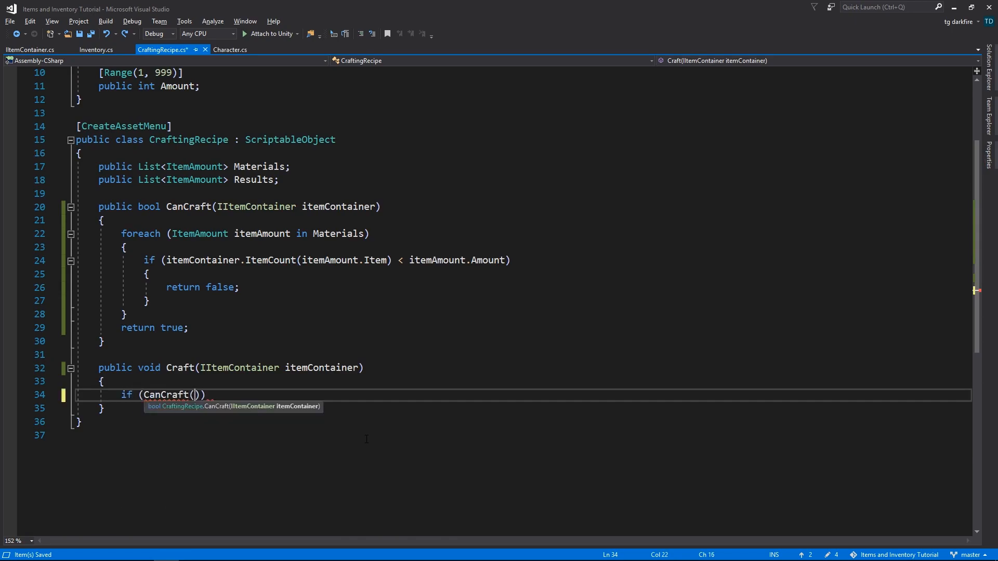
pyautogui.write('itemContainer')
pyautogui.write('foreach (ItemAmount itemAmount in Materials')
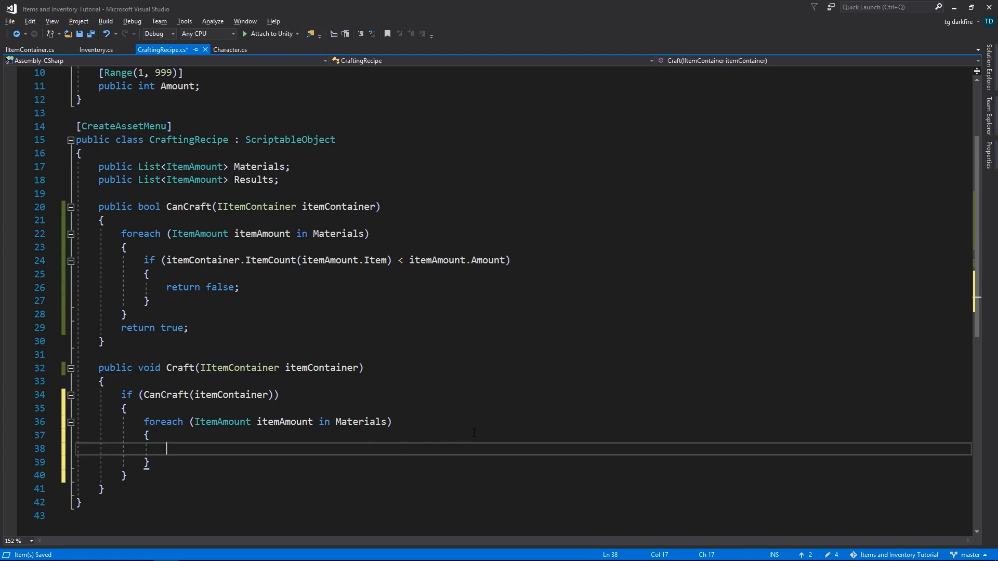
pyautogui.write('itemContainer.re')
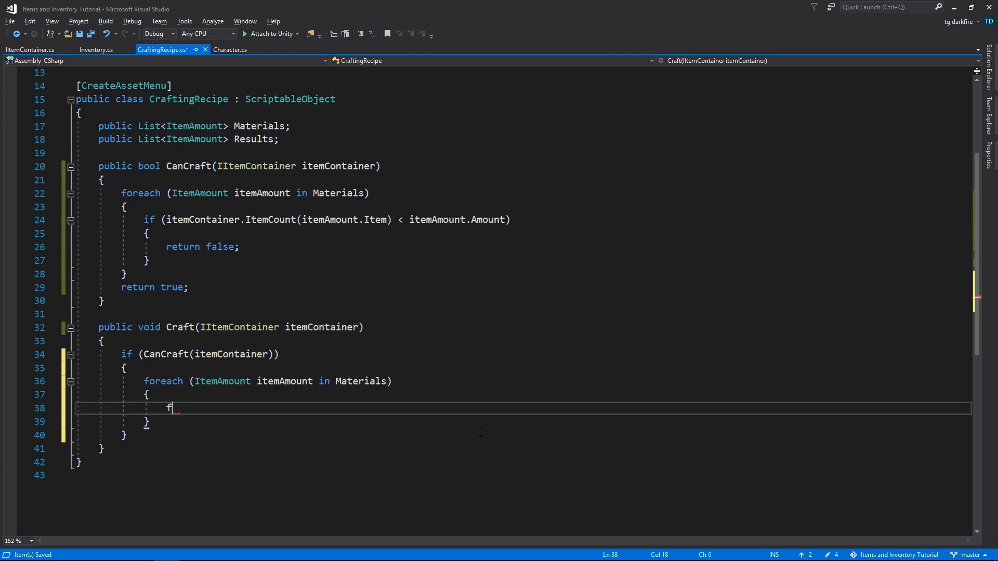
# Step: Add for loops calling RemoveItem per material Amount and AddItem per result Amount
pyautogui.write('for (int i = 0; i < length; i++)')
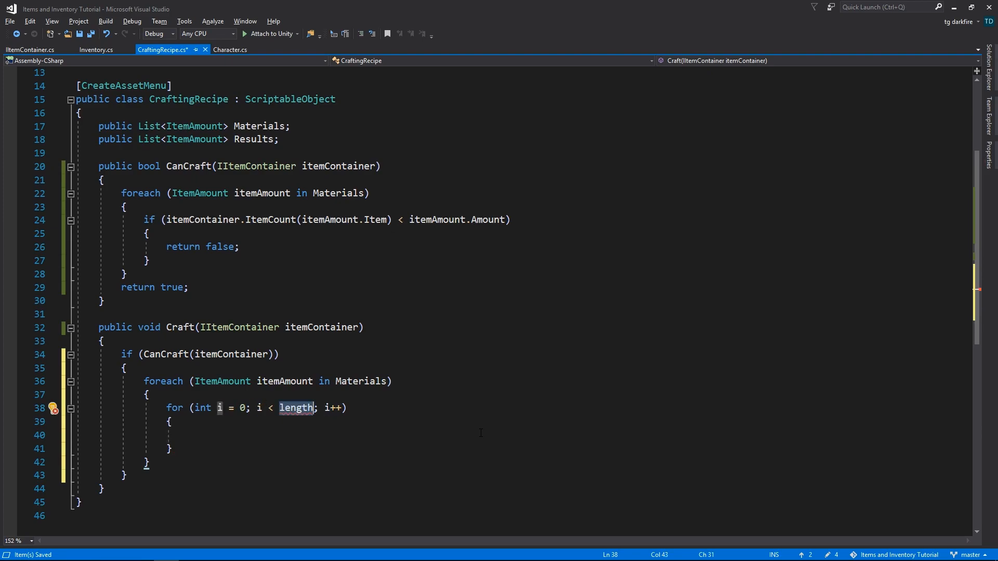
pyautogui.write('itemAmount.Amount')
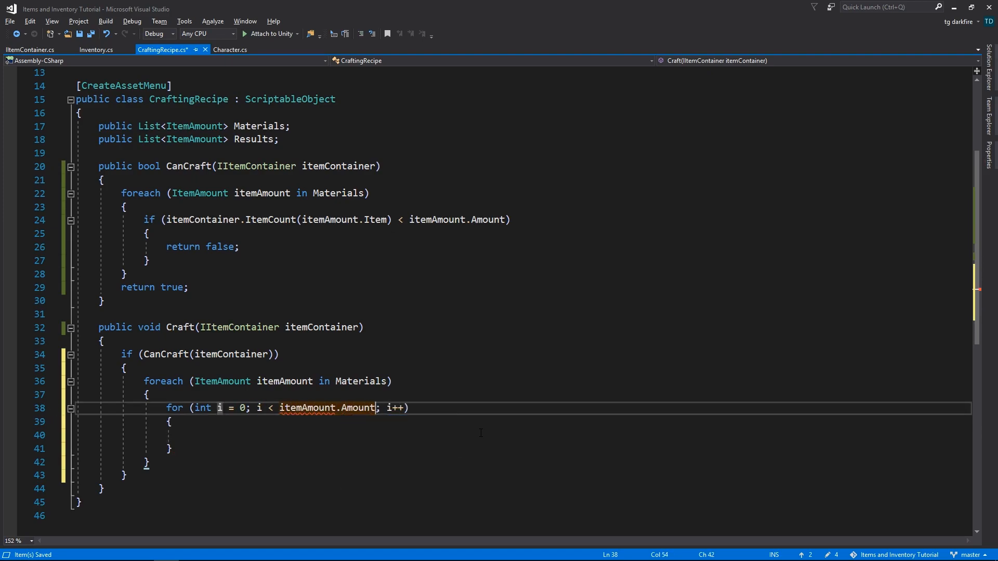
pyautogui.write('itemContainer.RemoveItem')
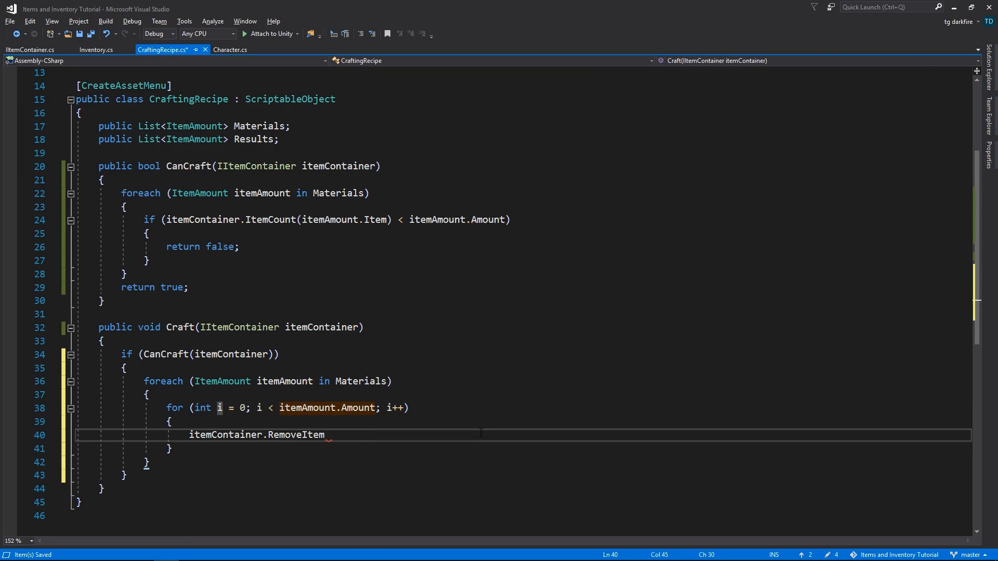
pyautogui.write('(itemAmount.Item);')
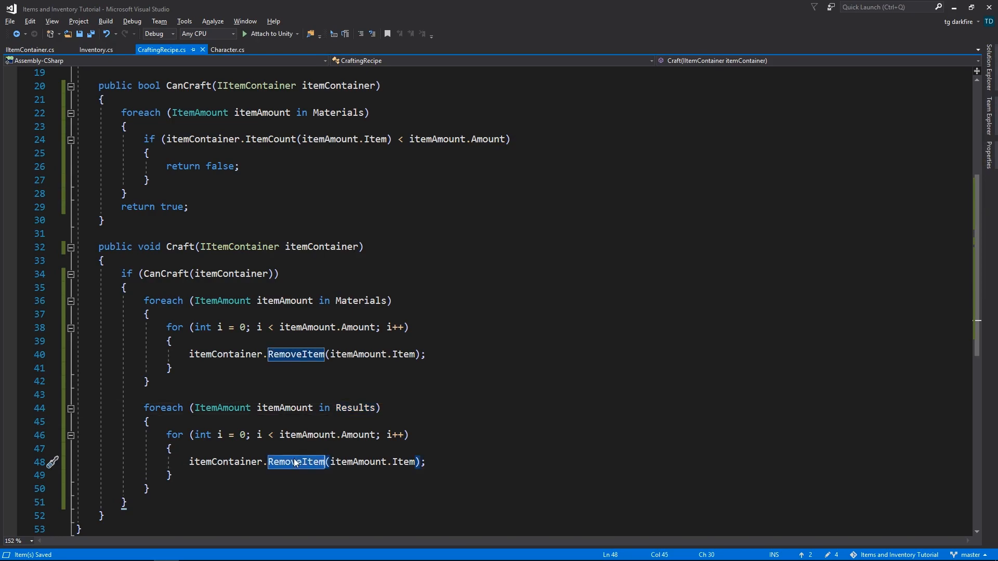
pyautogui.write('AddItem')
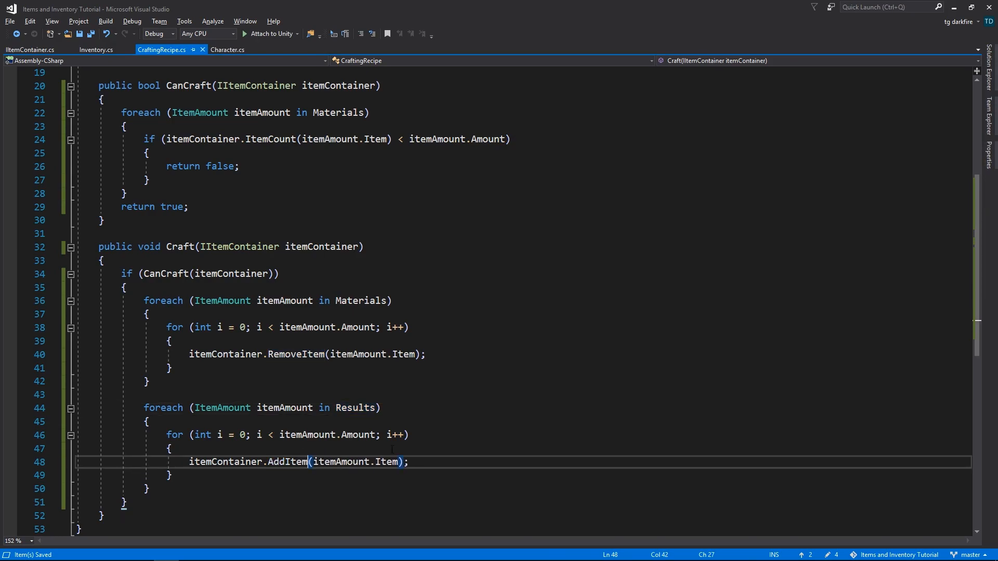